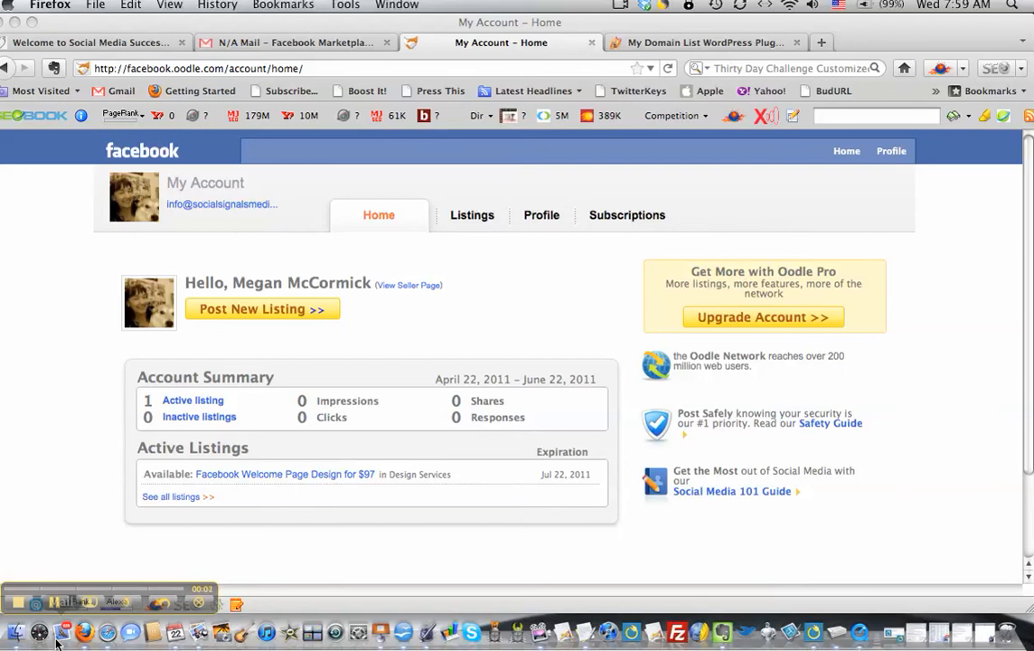
mouse_move(63, 389)
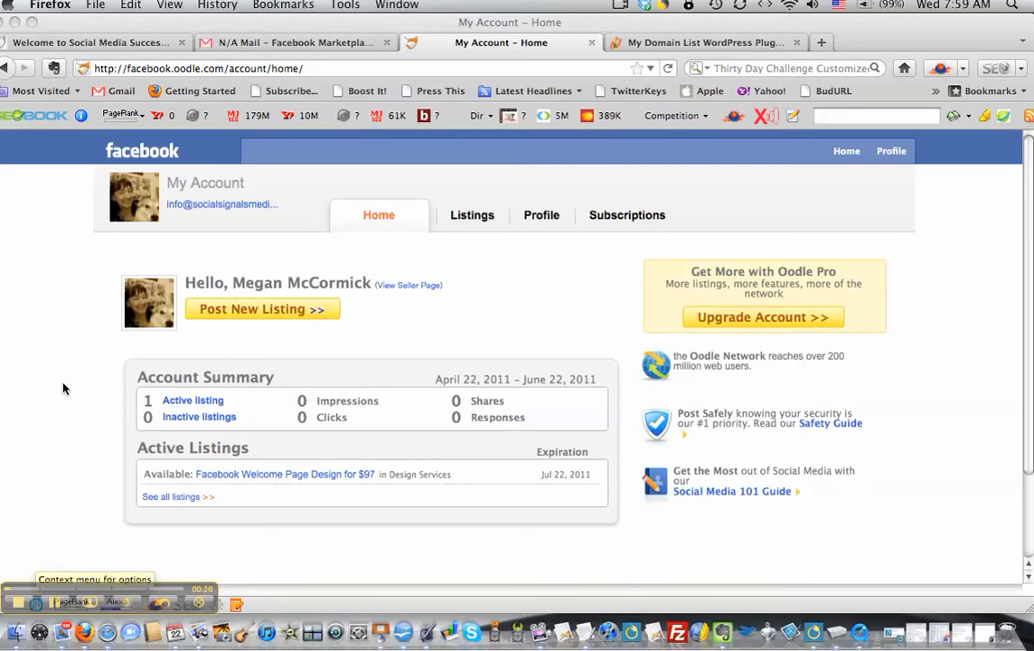
mouse_move(219, 201)
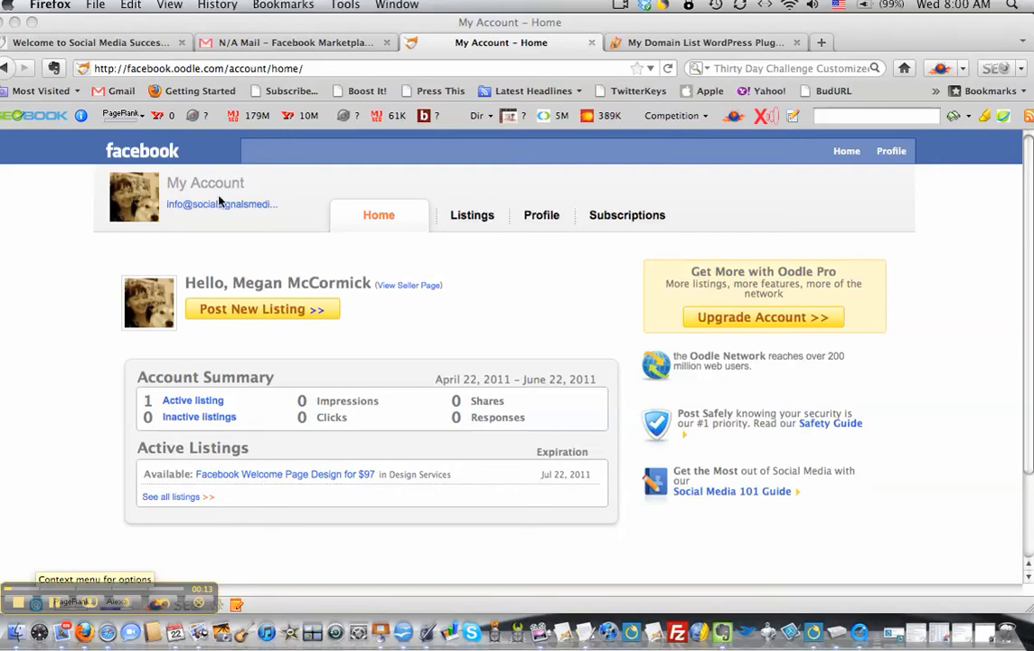
mouse_move(76, 434)
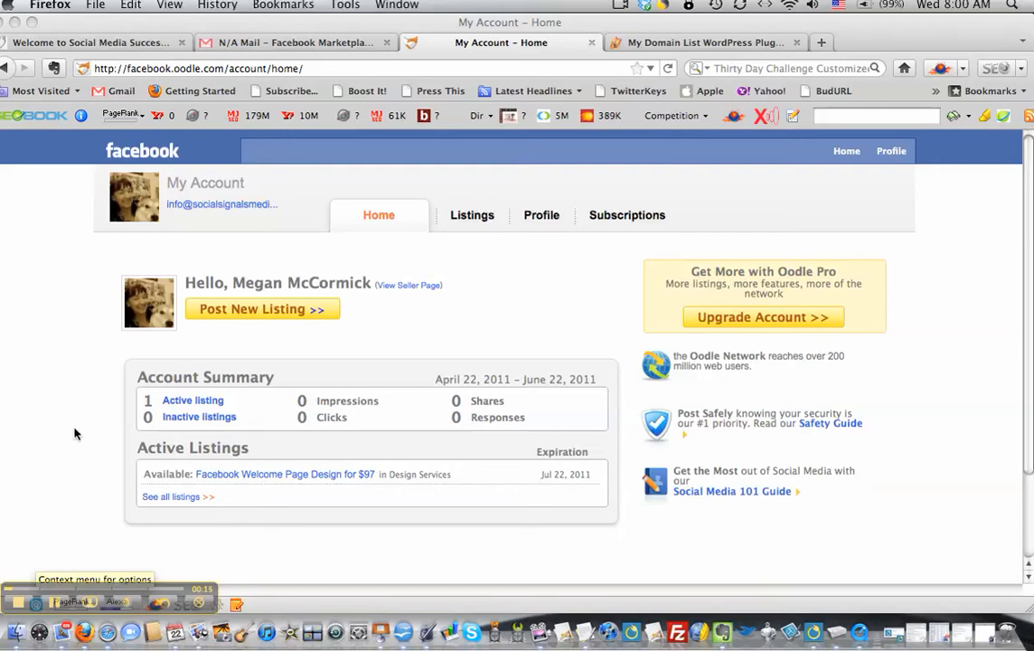
mouse_move(695, 365)
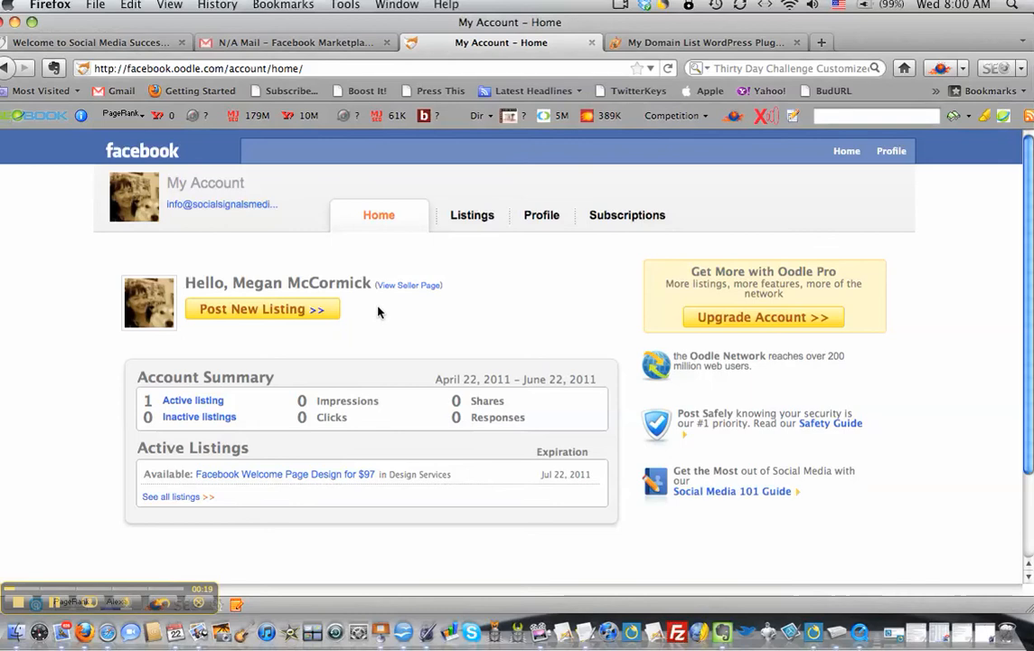
mouse_move(460, 212)
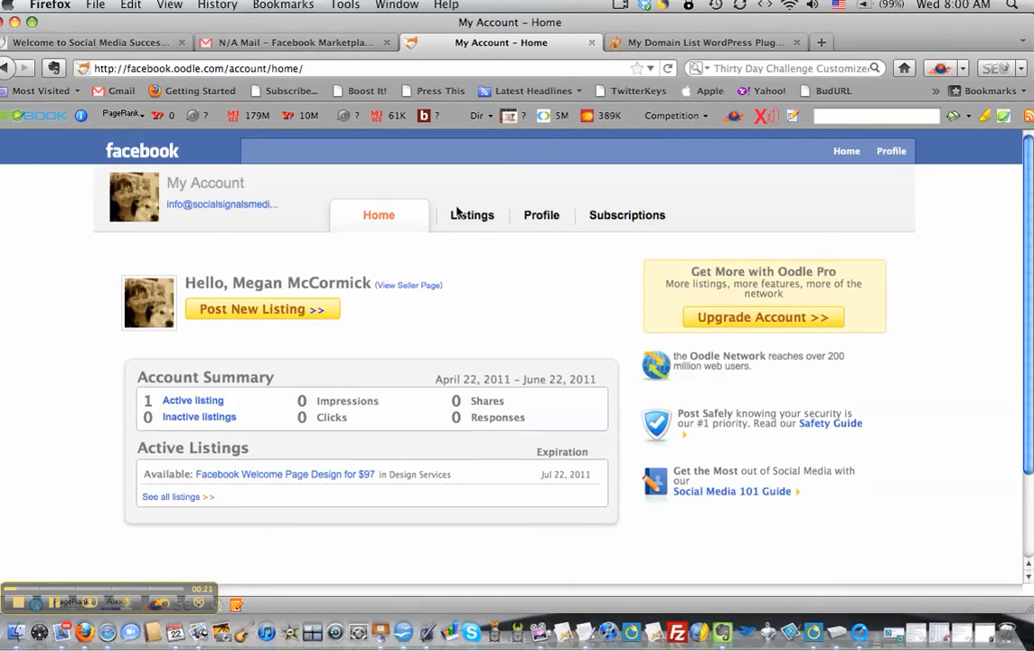
mouse_move(279, 445)
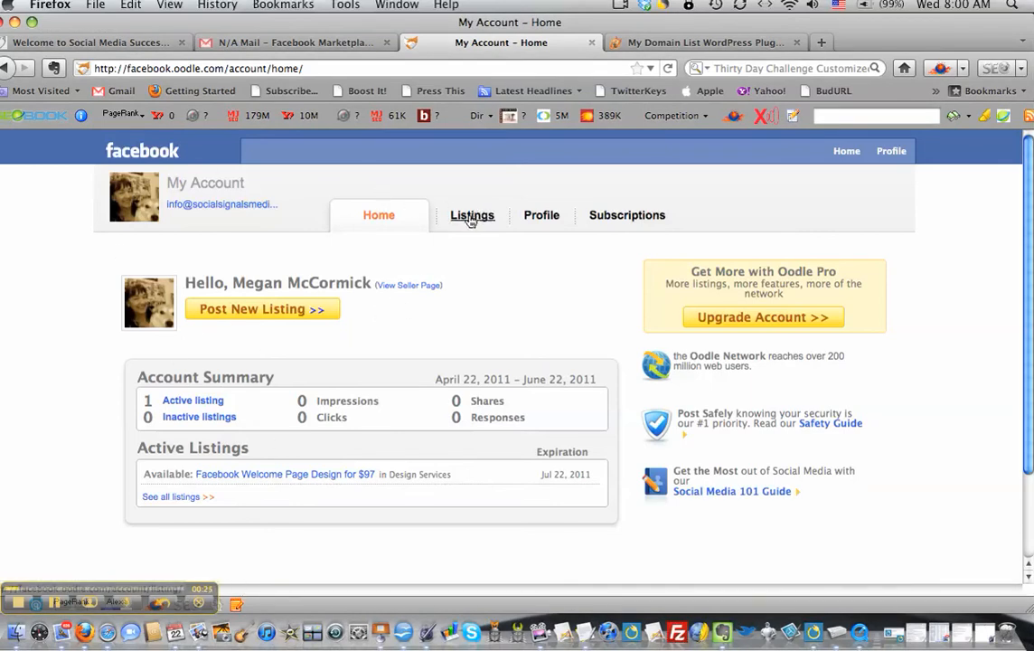
- Review the Listings page with its Add Listings options and the single active listing
left_click(472, 216)
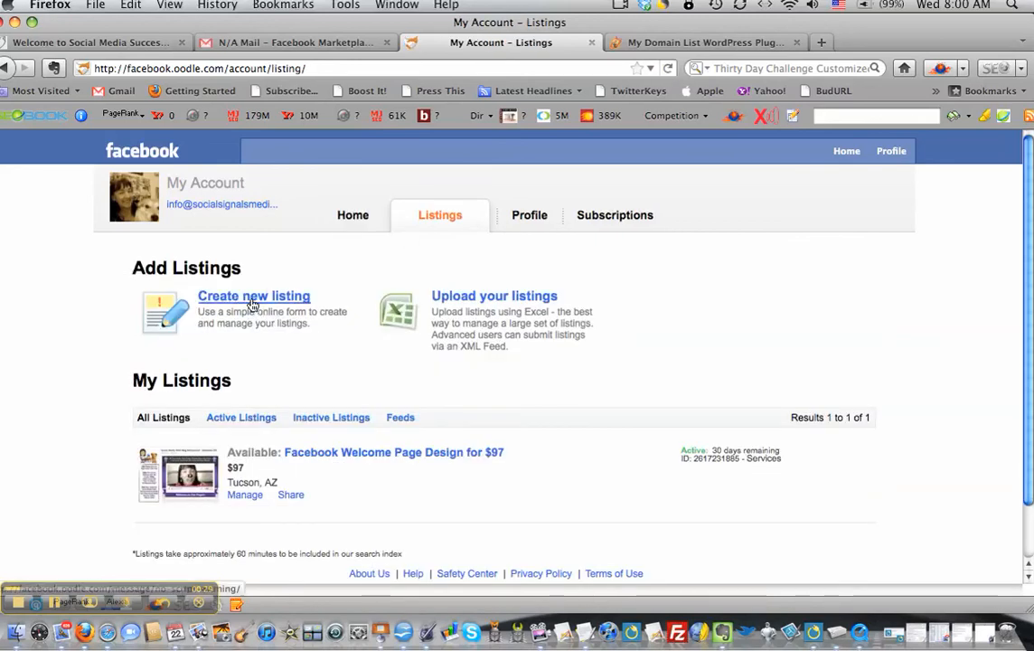
scroll("down", 3)
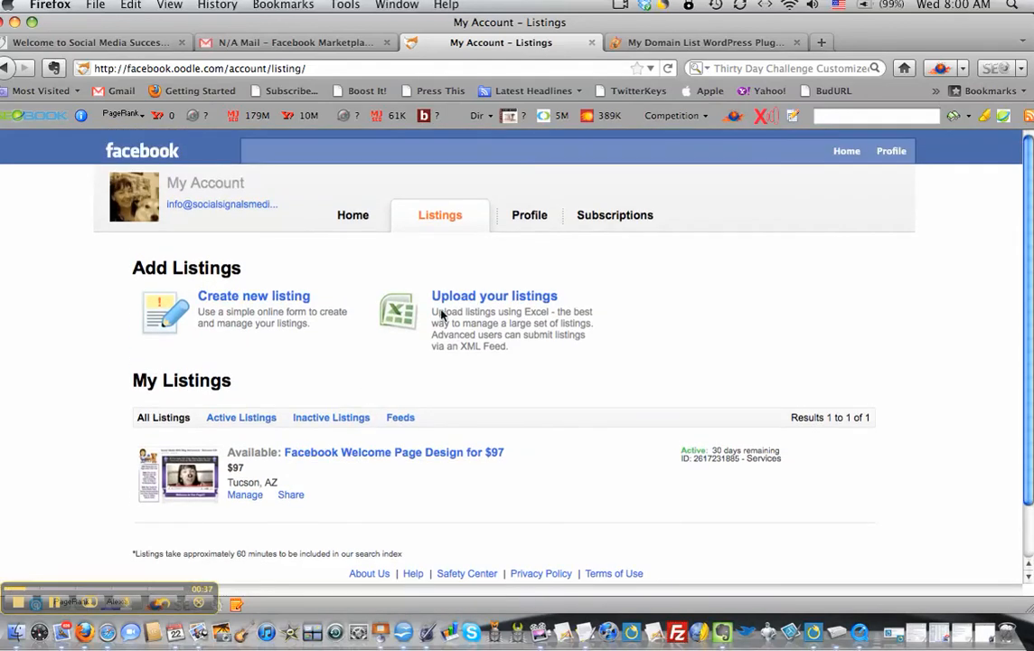
mouse_move(529, 216)
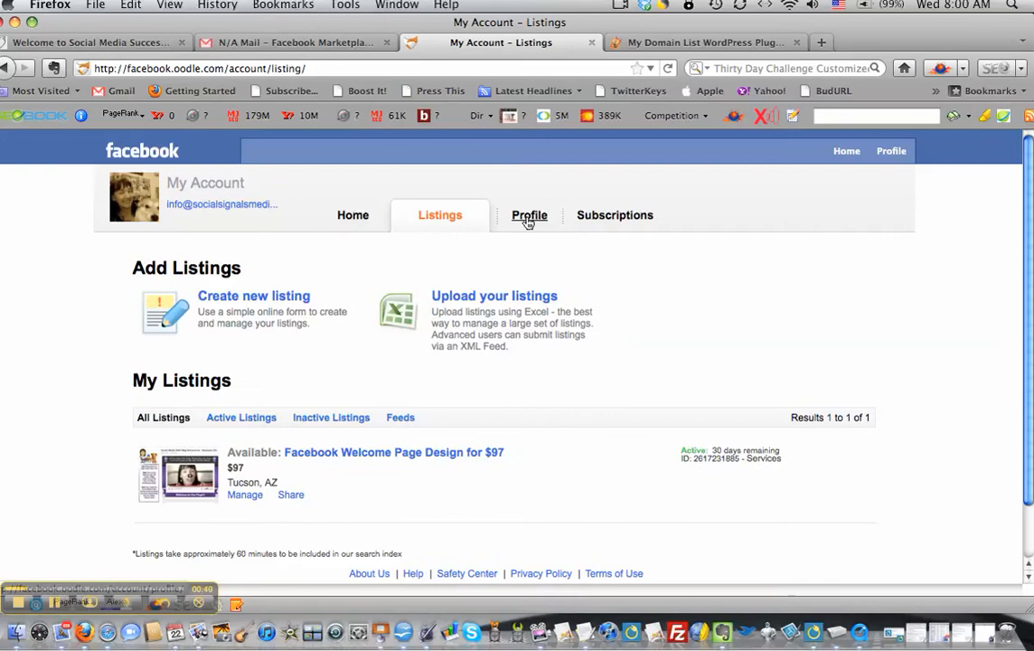
- Go to the Profile settings and reach the Connect to Facebook section
left_click(528, 216)
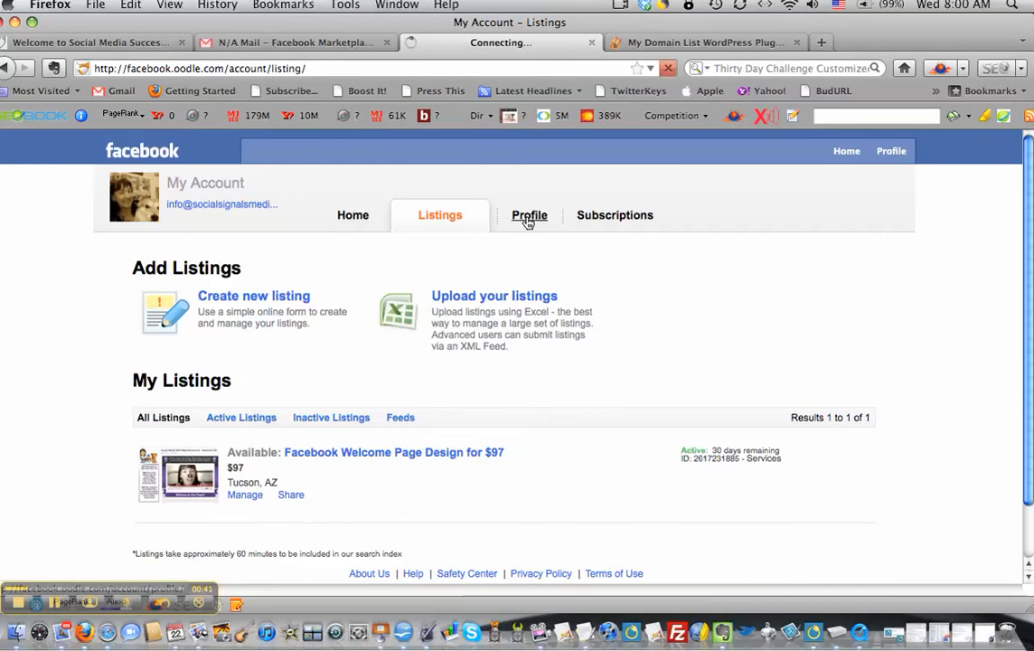
left_click(529, 216)
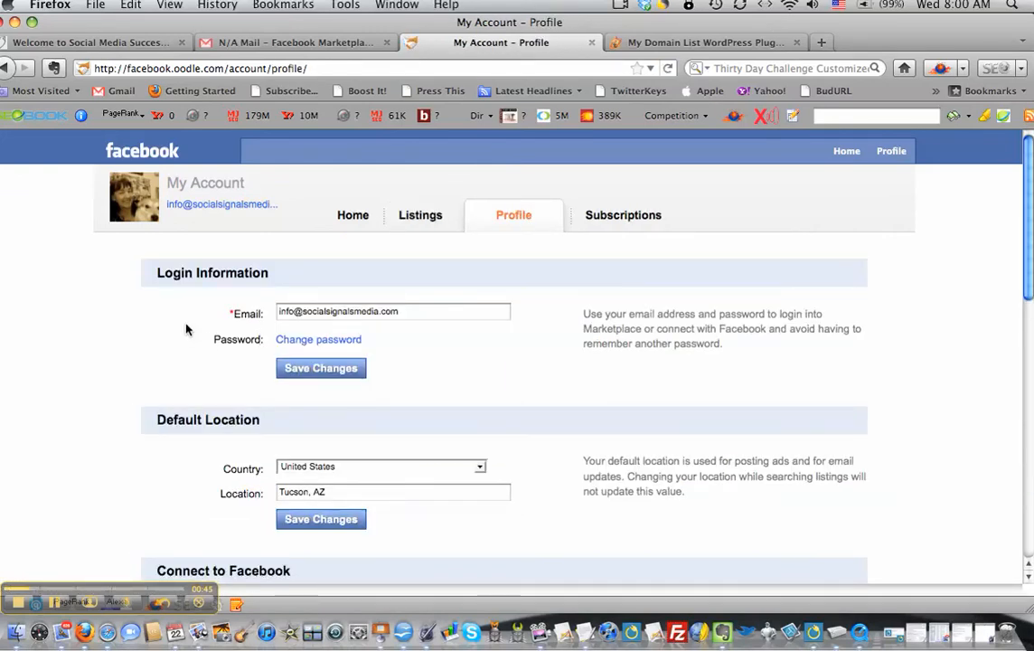
scroll("down", 3)
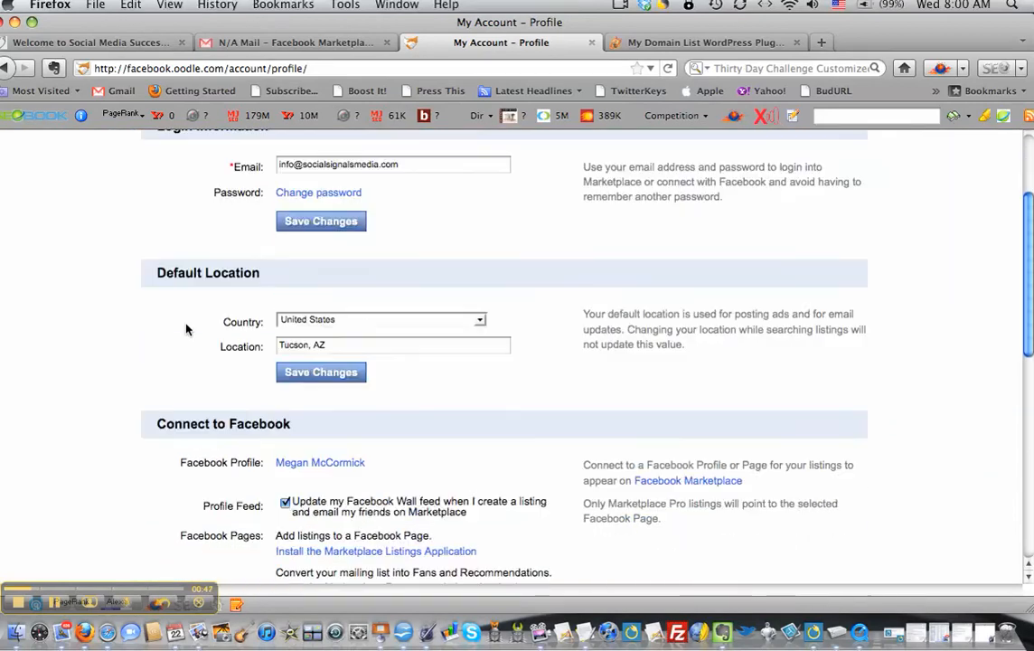
scroll("down", 3)
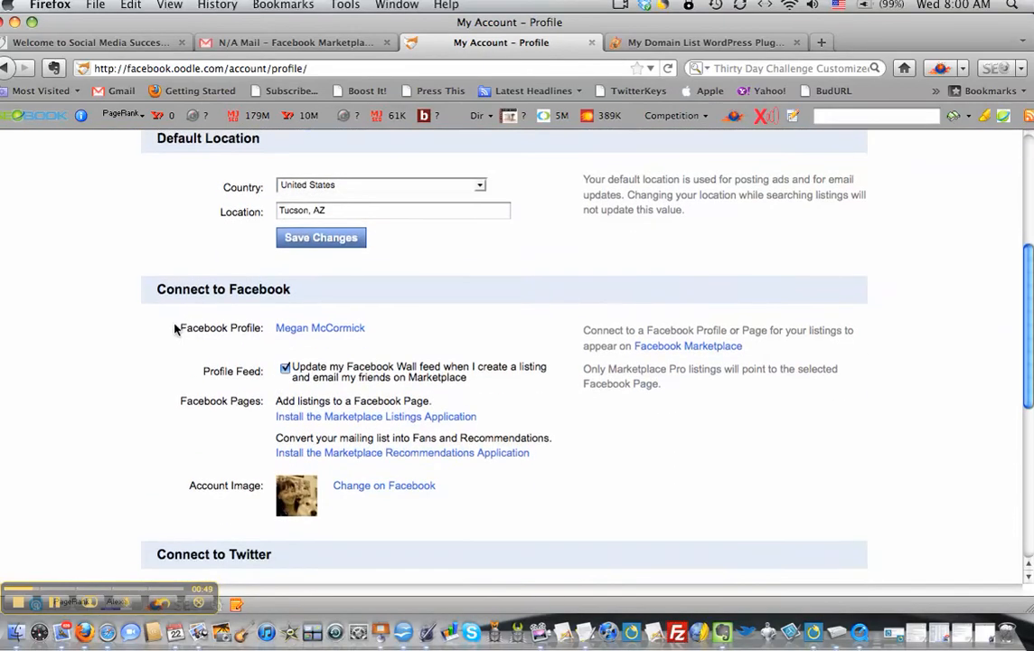
scroll("down", 3)
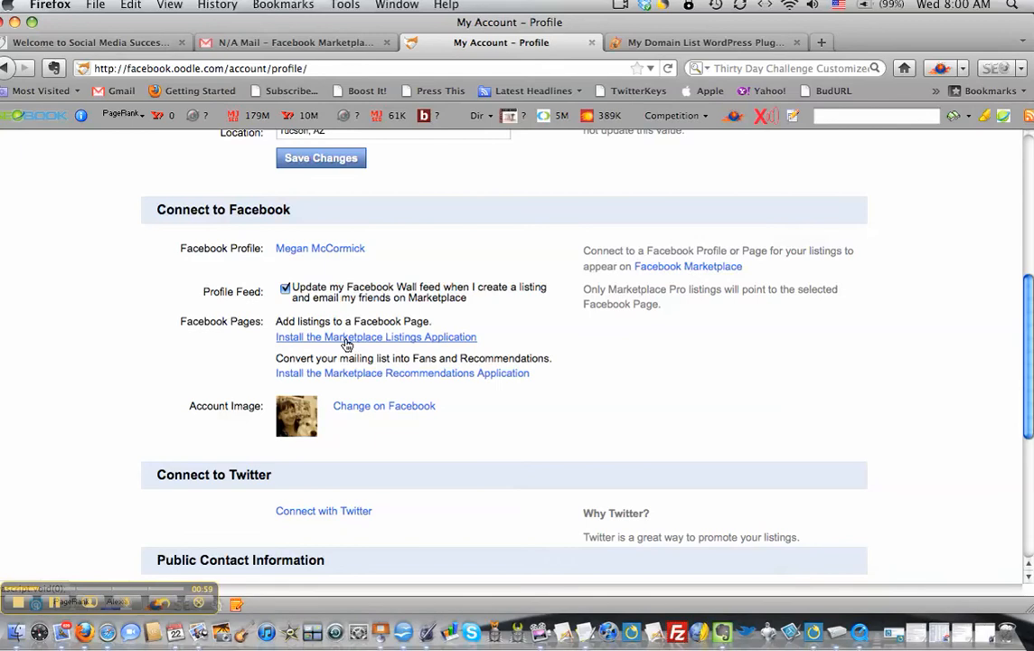
- Start installing the Marketplace Listings Application and continue to Facebook from the popup
left_click(377, 336)
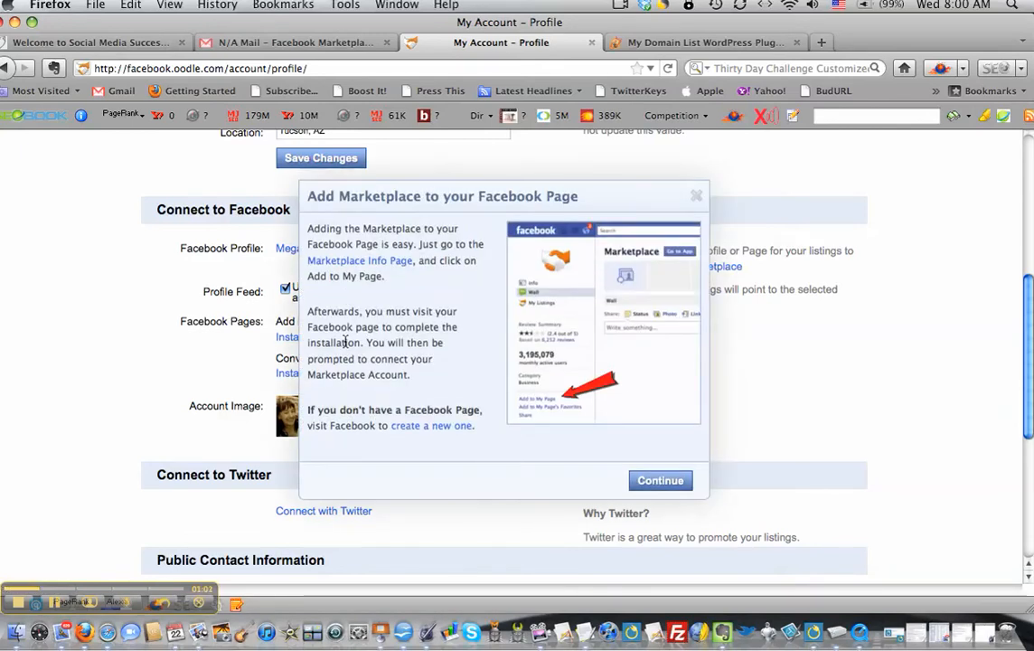
mouse_move(470, 373)
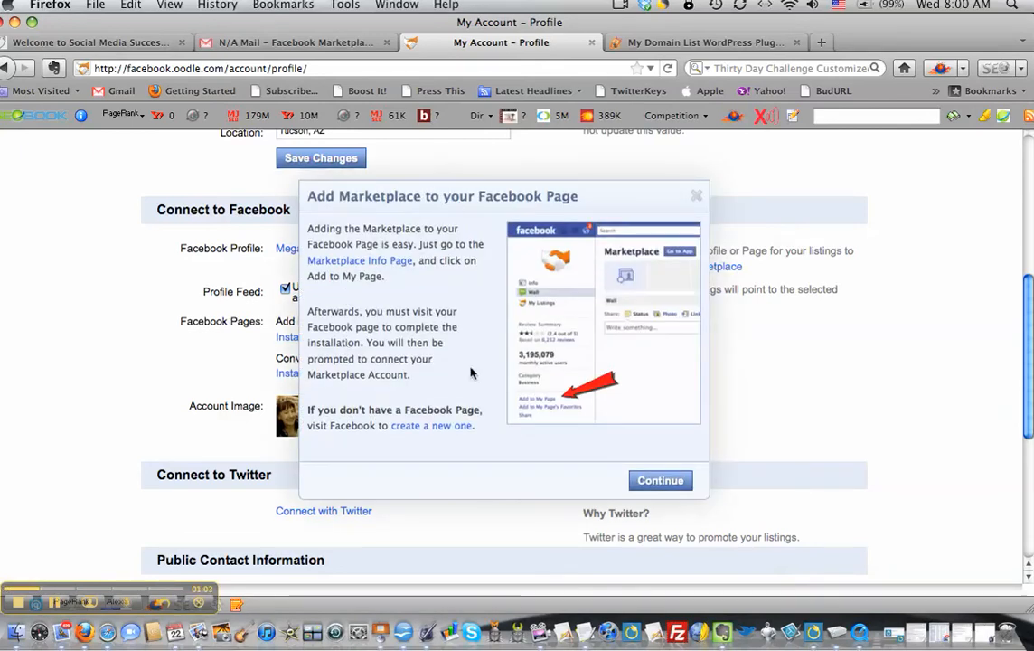
left_click(660, 481)
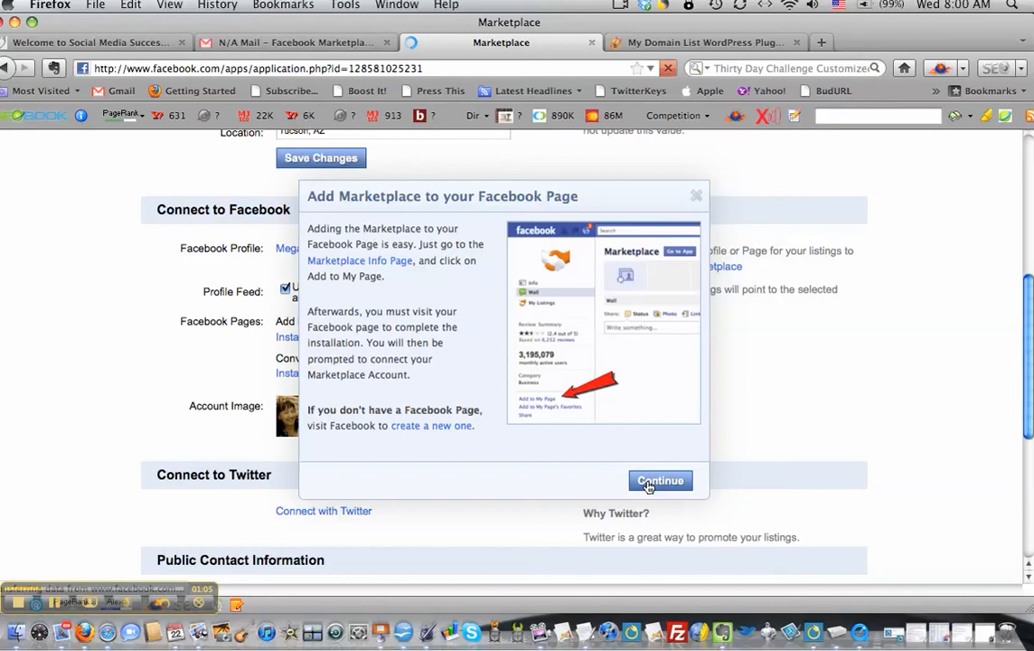
- Land on the Facebook Marketplace app's About page and reach the Add to My Page link
left_click(660, 482)
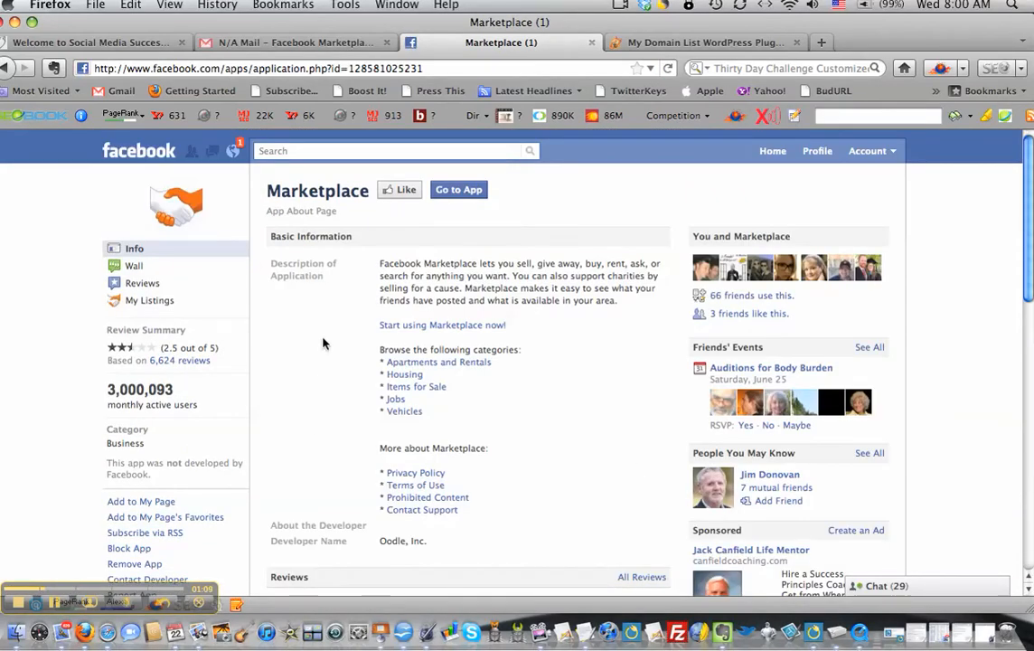
scroll("down", 3)
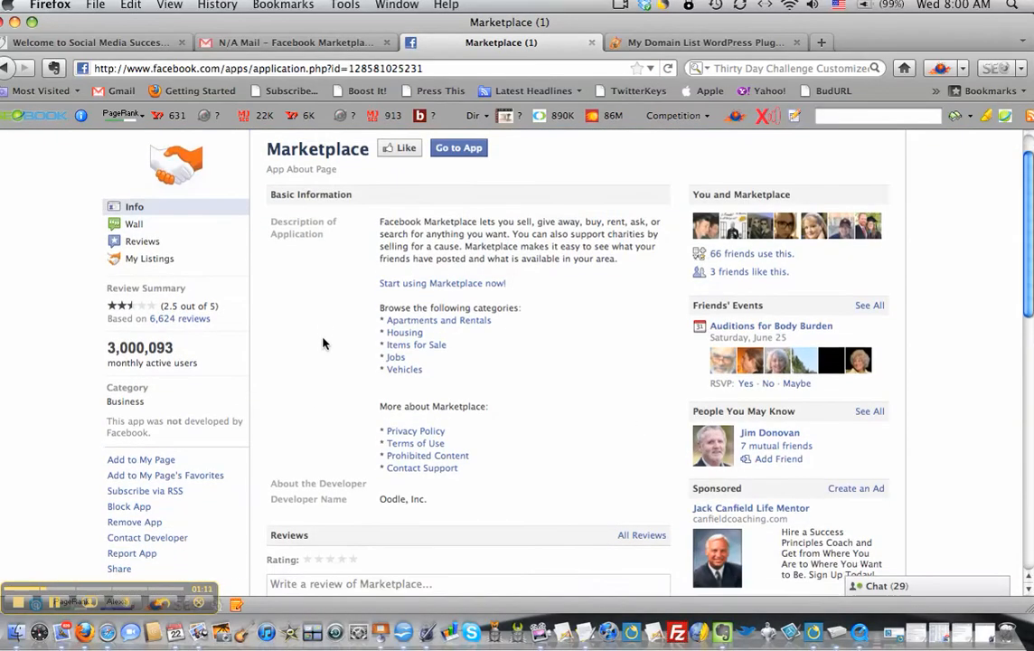
scroll("down", 3)
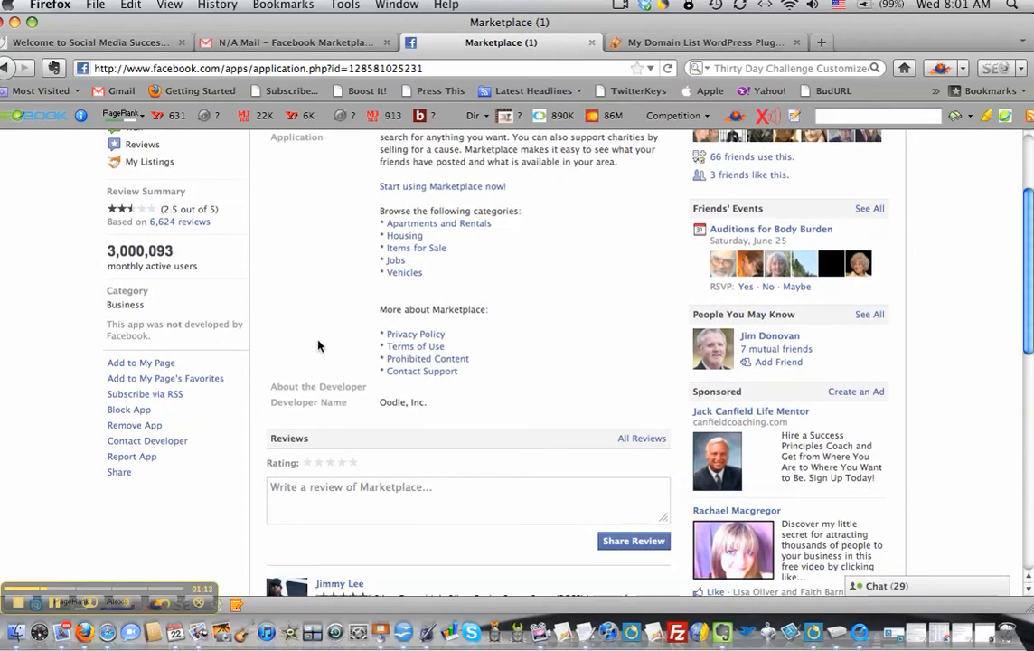
scroll("down", 3)
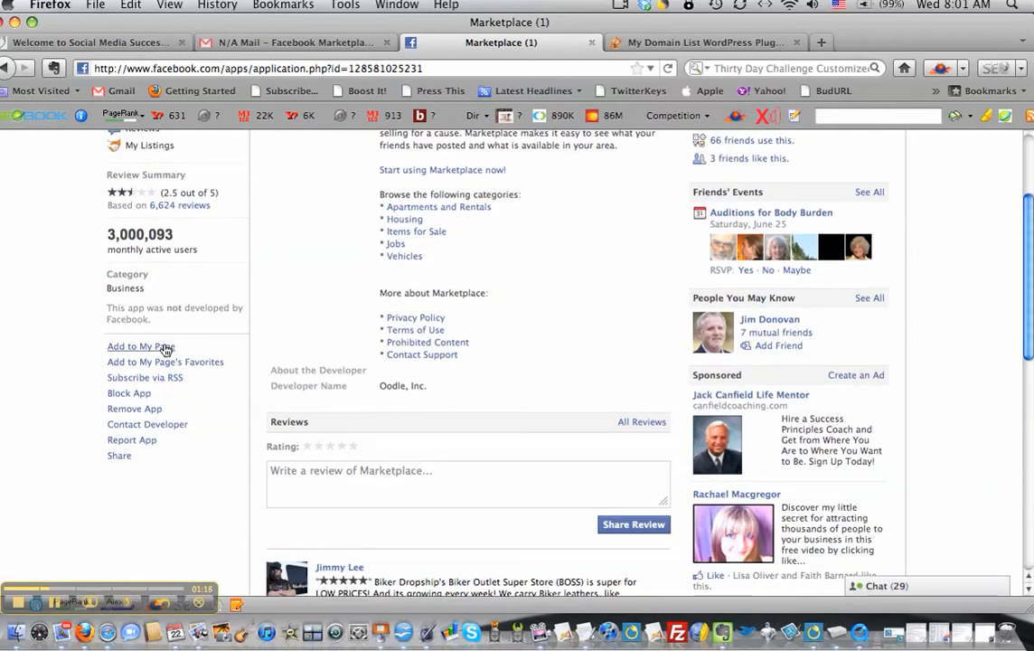
left_click(141, 361)
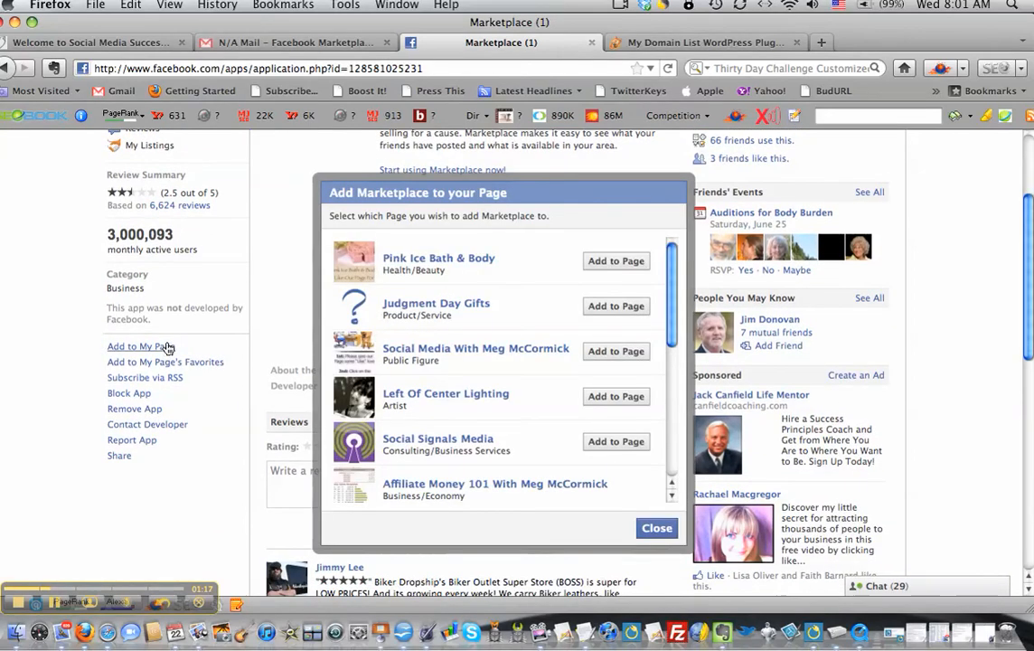
scroll("down", 3)
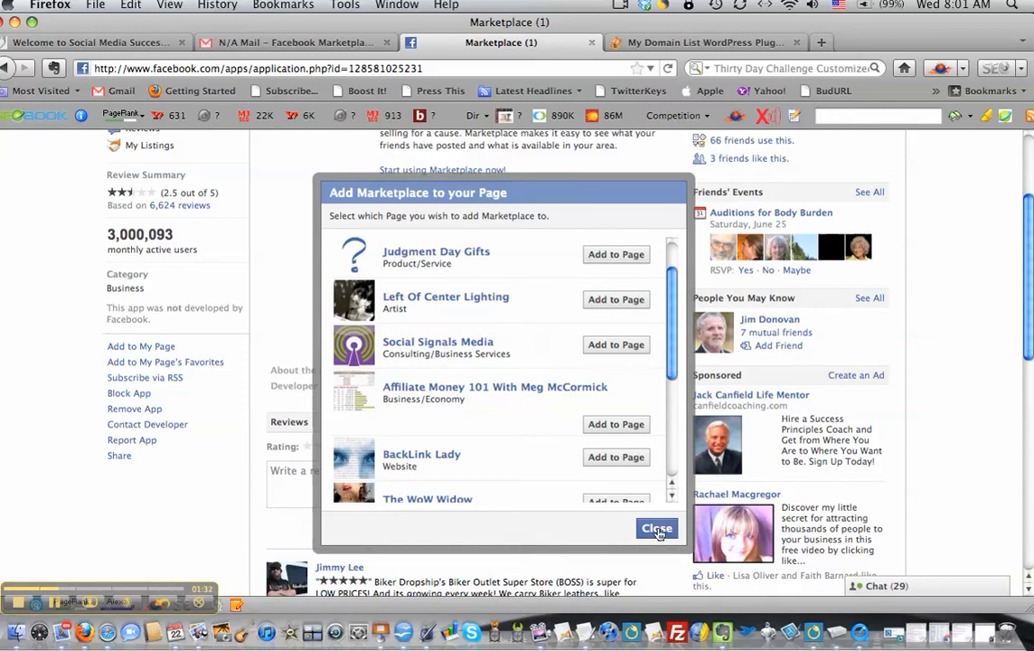
left_click(656, 528)
type("http://www.facebook.com/socialmeidameg")
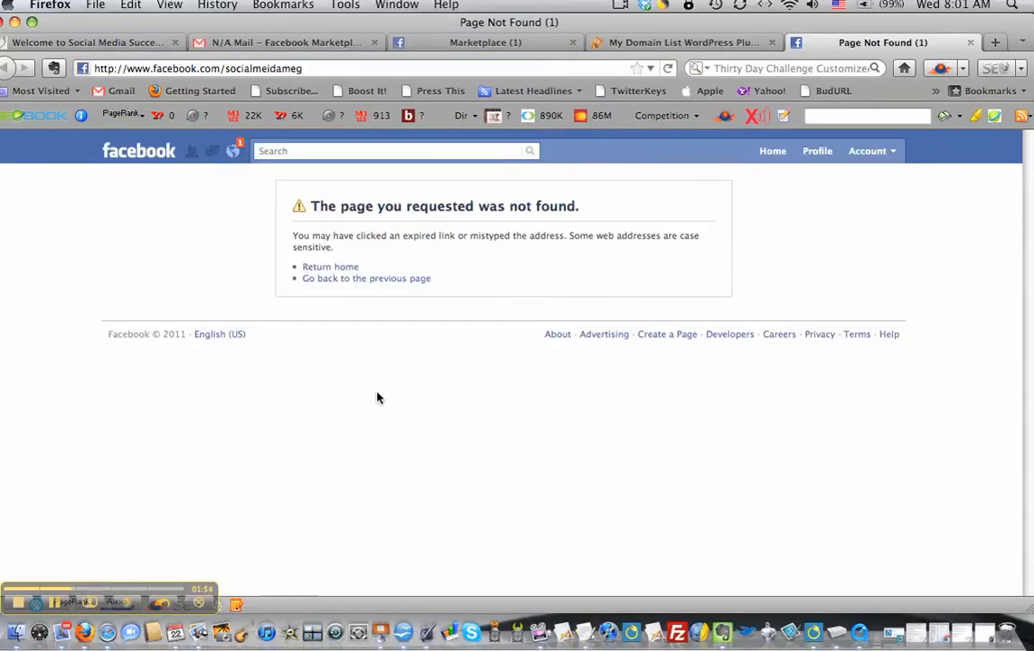
mouse_move(190, 69)
type("d")
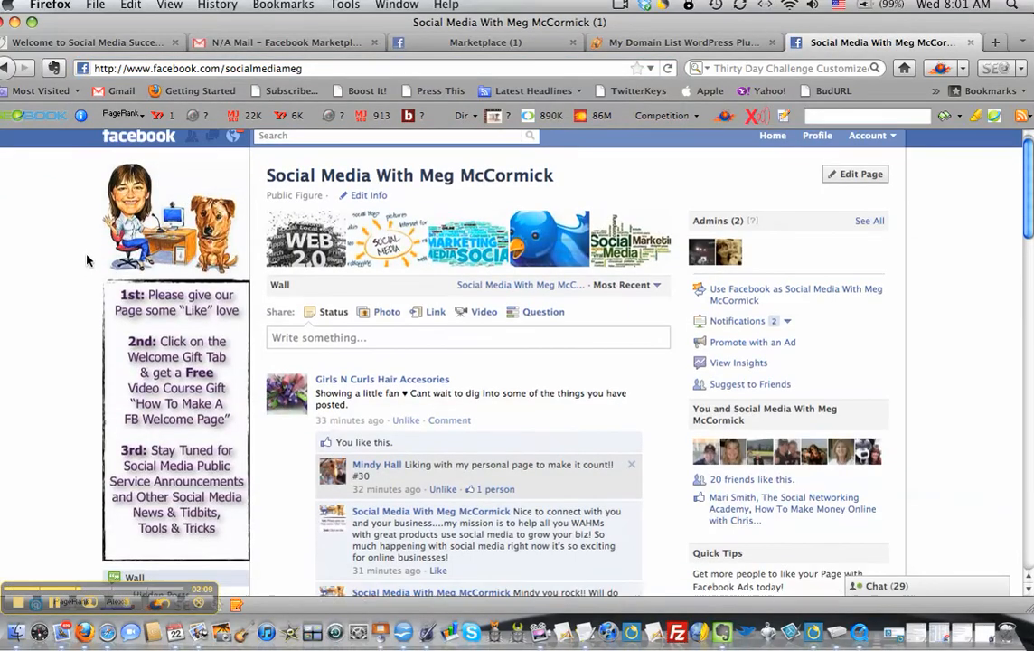
- Connect the page's Marketplace tab and allow Marketplace to post to the page's wall
scroll("down", 3)
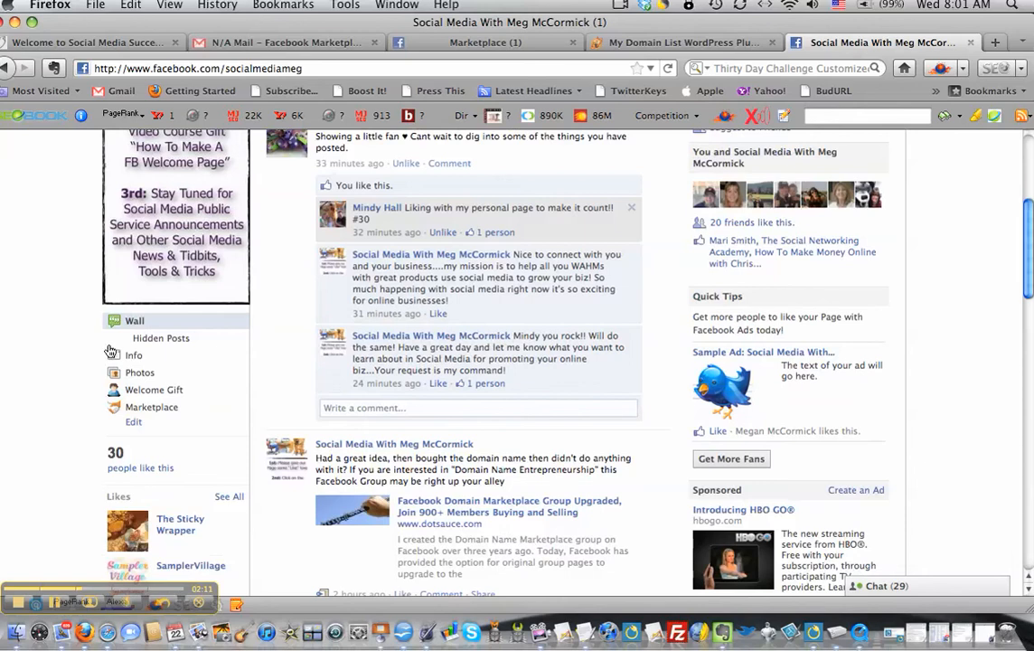
mouse_move(152, 407)
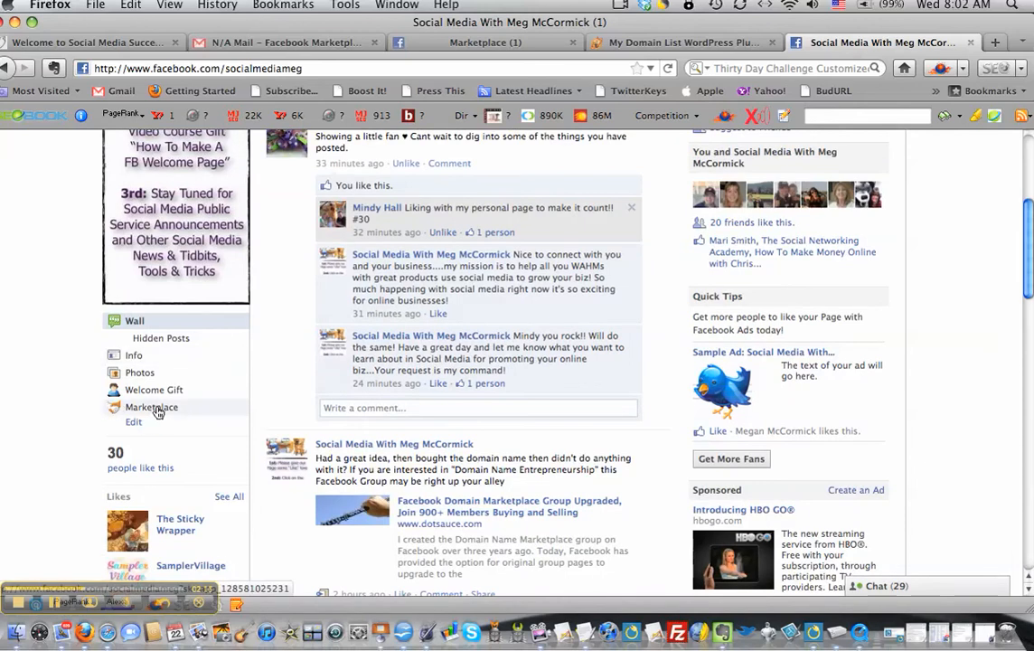
left_click(152, 407)
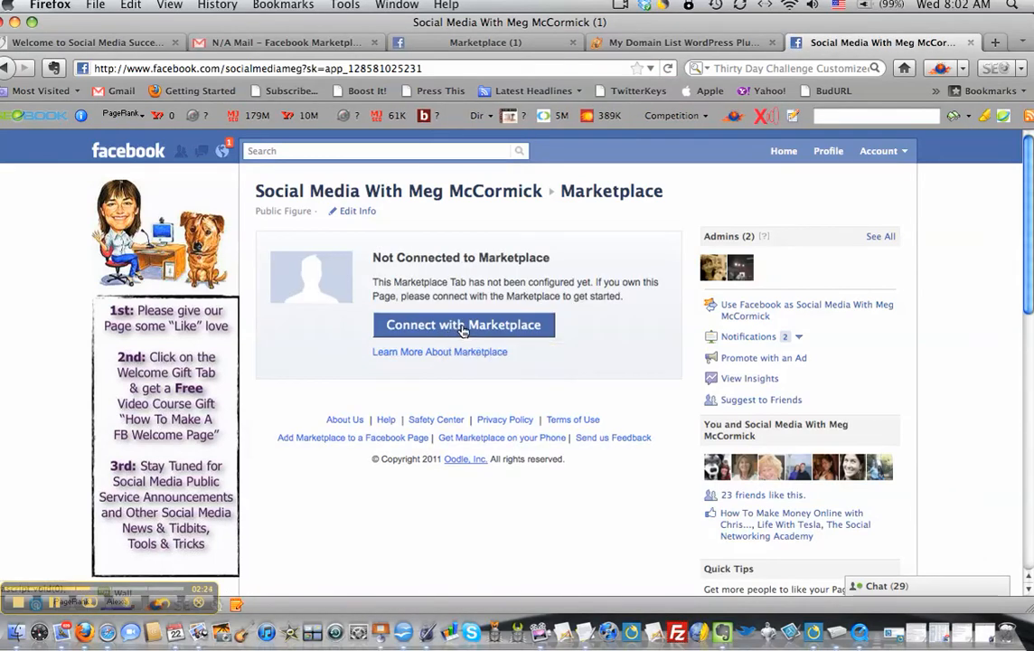
left_click(463, 325)
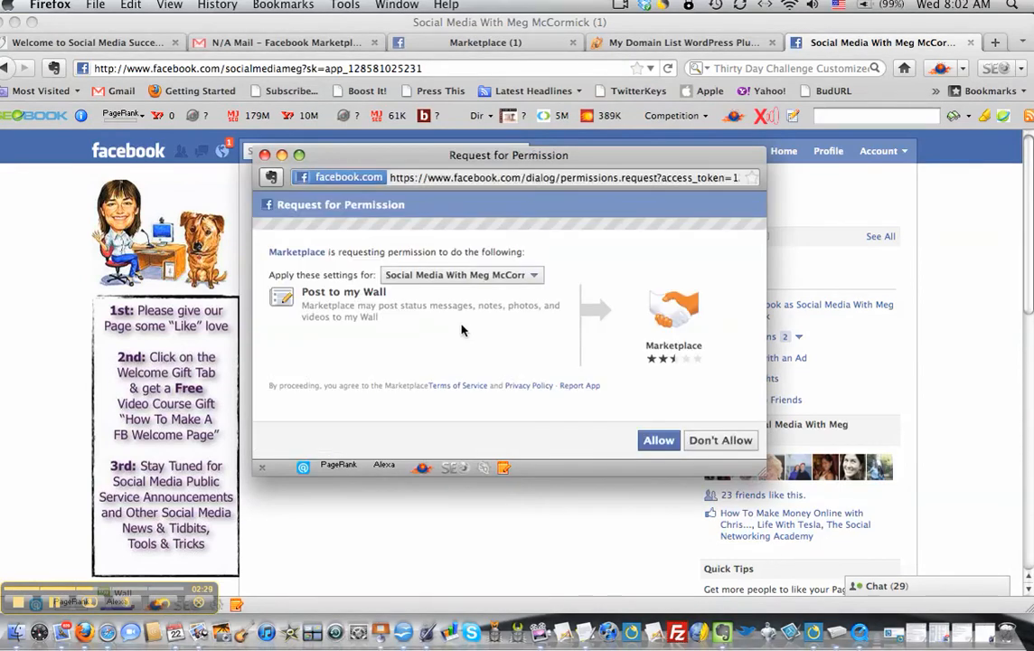
mouse_move(633, 428)
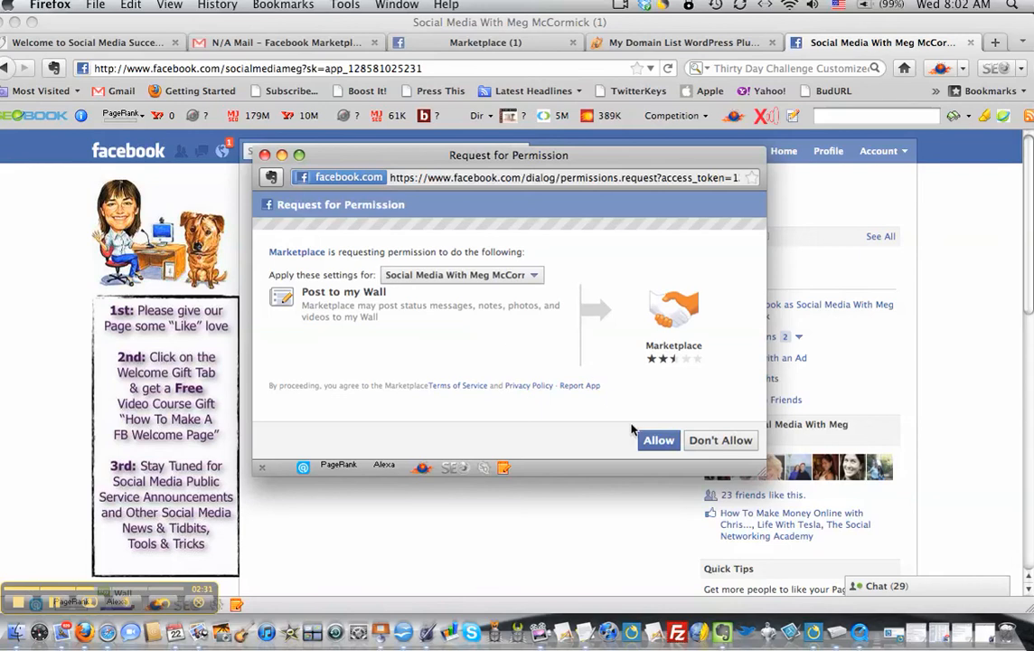
left_click(720, 441)
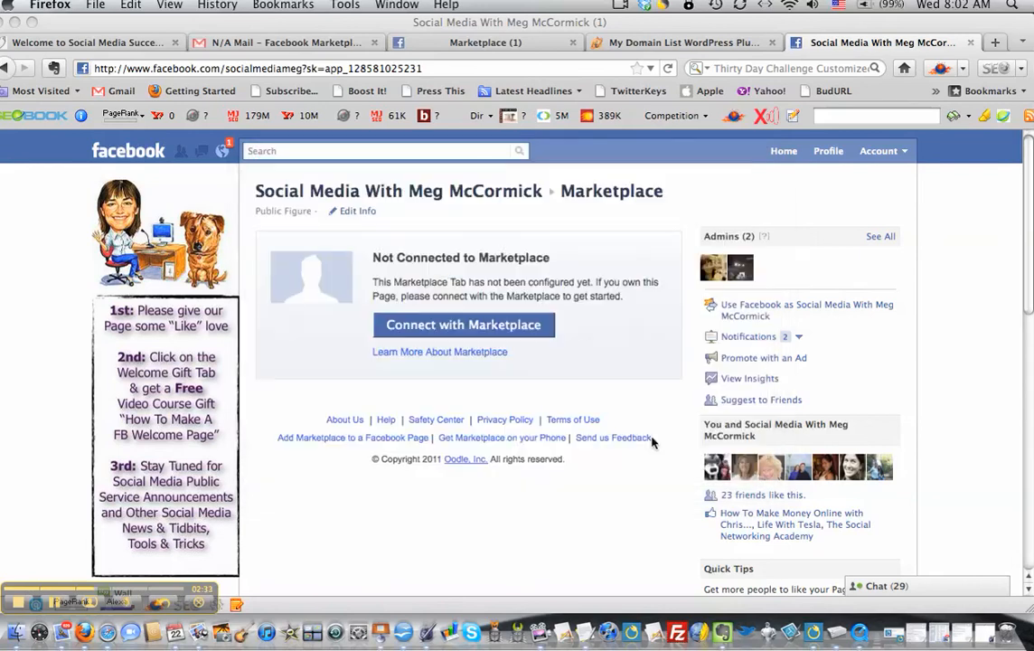
- Promote the listings to fans via the Recommendations App dialog and continue to admin settings
left_click(463, 326)
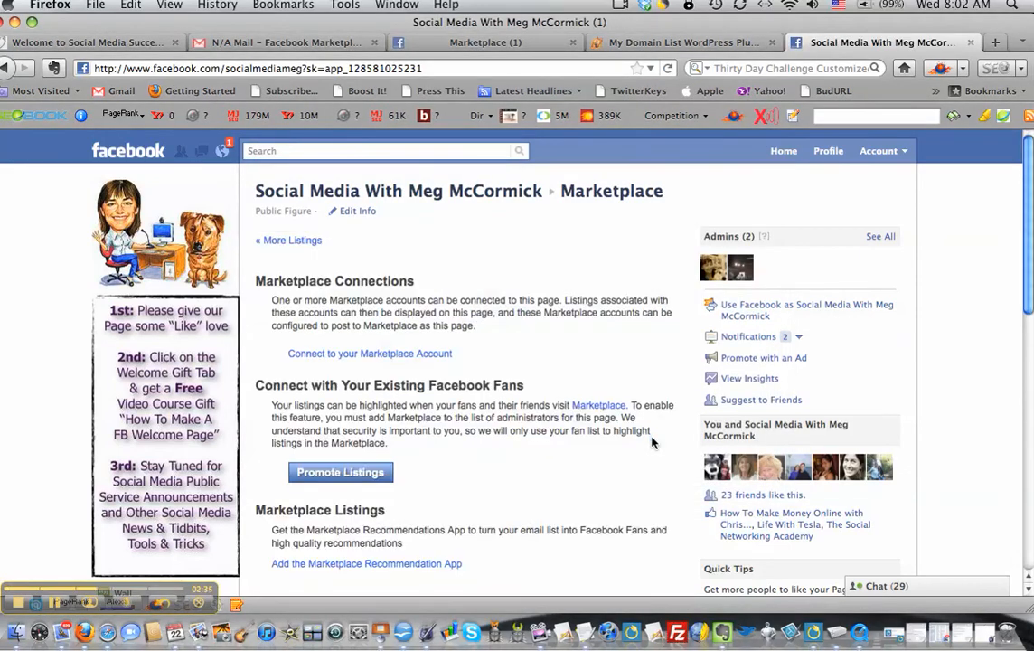
mouse_move(532, 369)
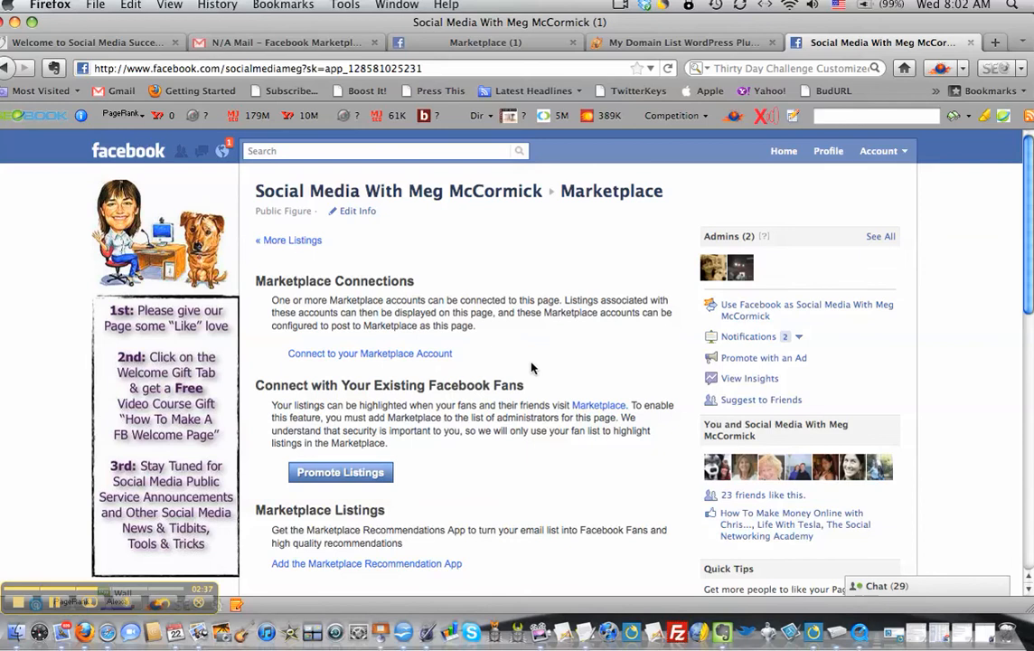
mouse_move(445, 401)
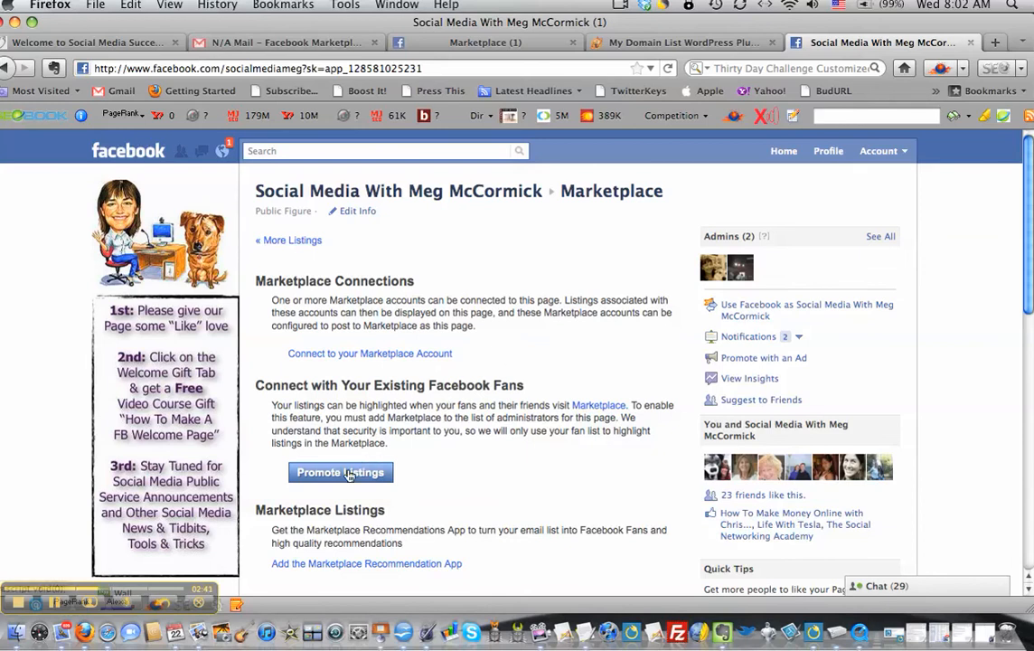
left_click(340, 472)
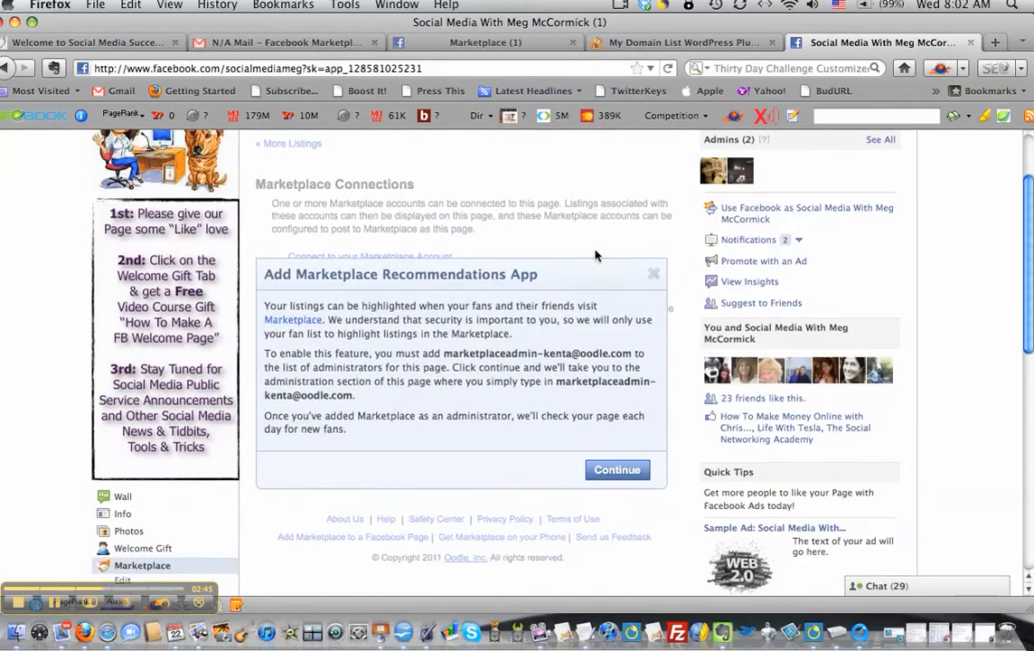
scroll("down", 3)
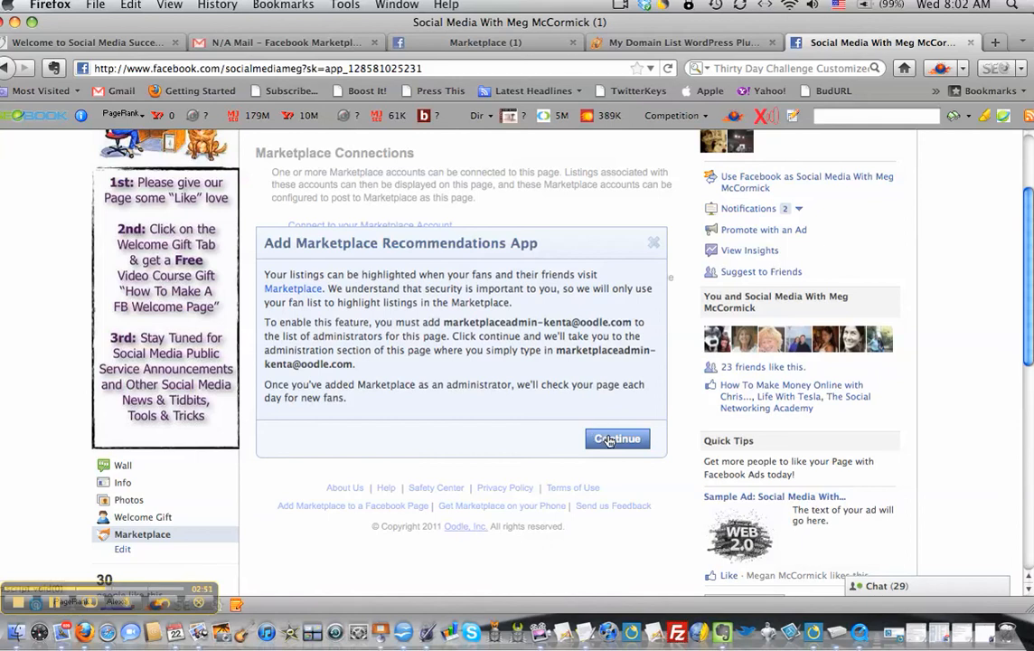
left_click(617, 440)
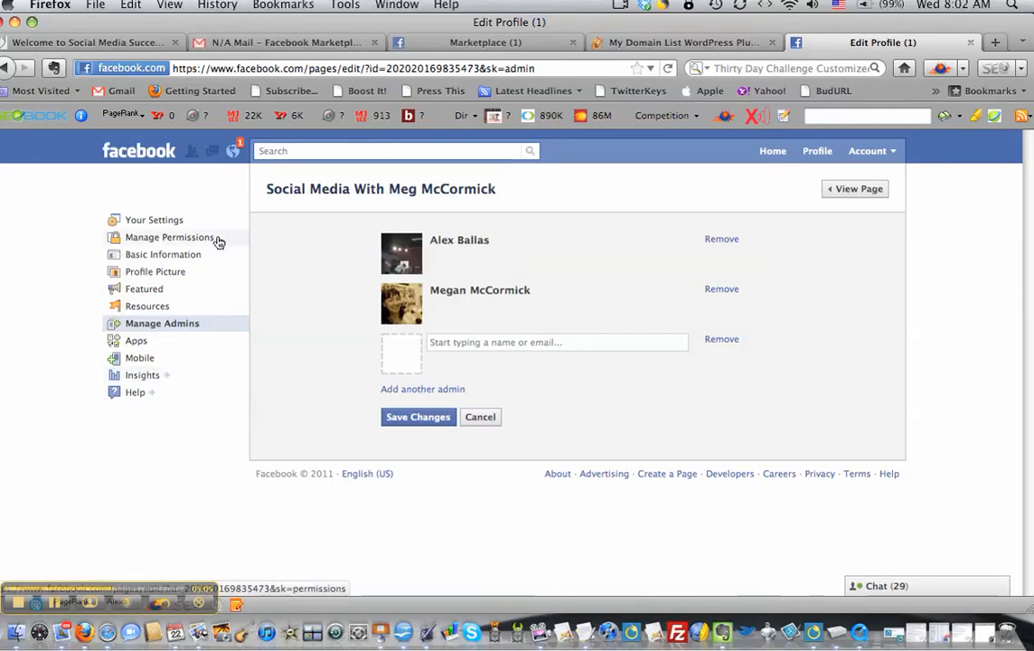
- Leave Manage Admins without adding an admin and go back to the Facebook Home feed
left_click(773, 152)
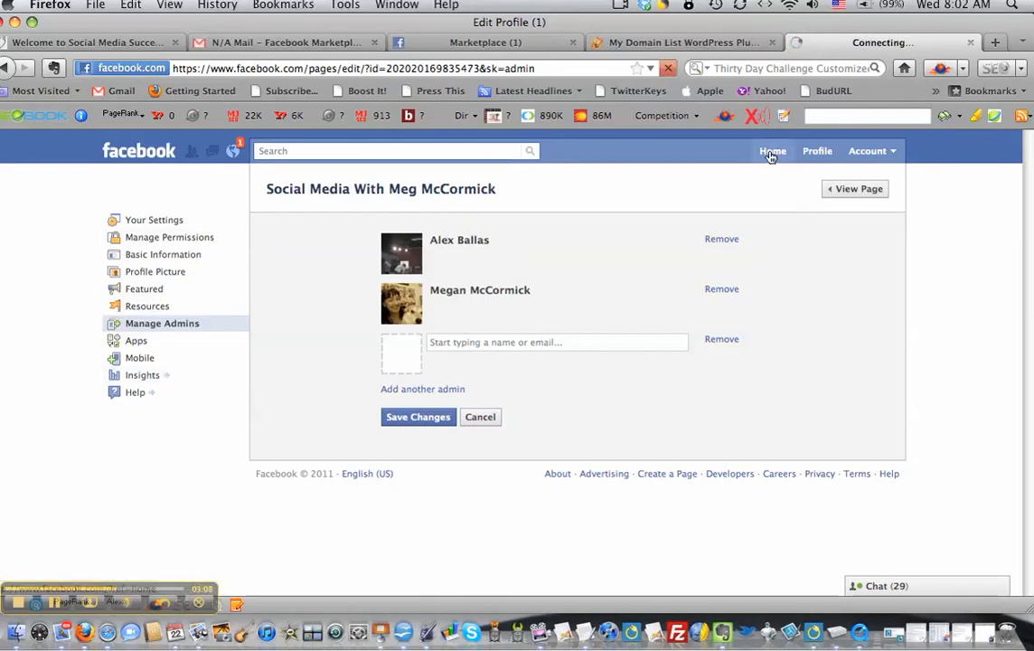
left_click(772, 152)
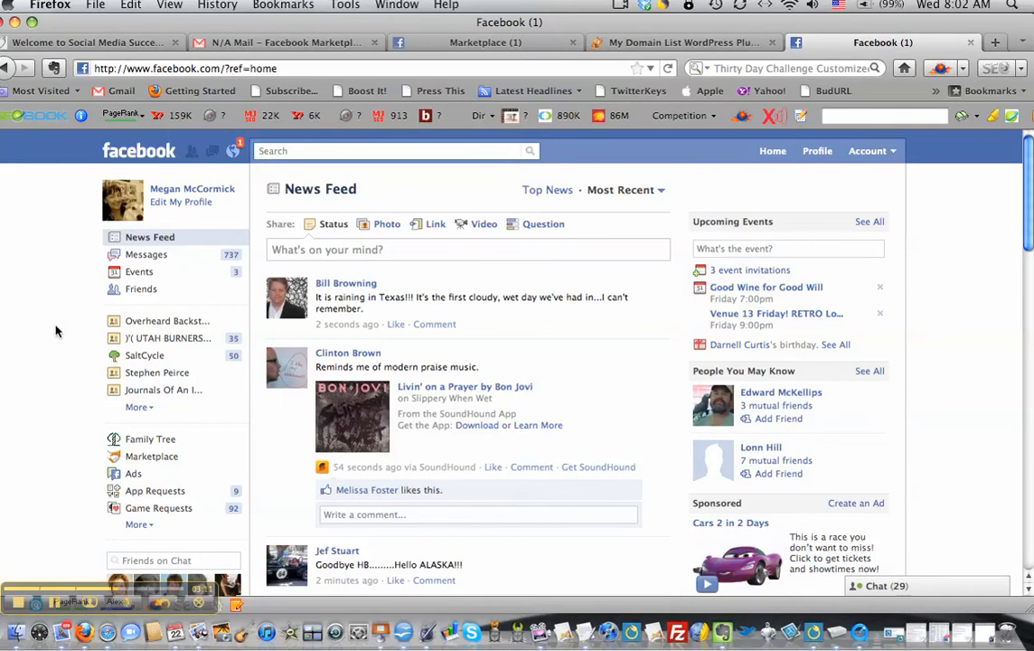
mouse_move(741, 108)
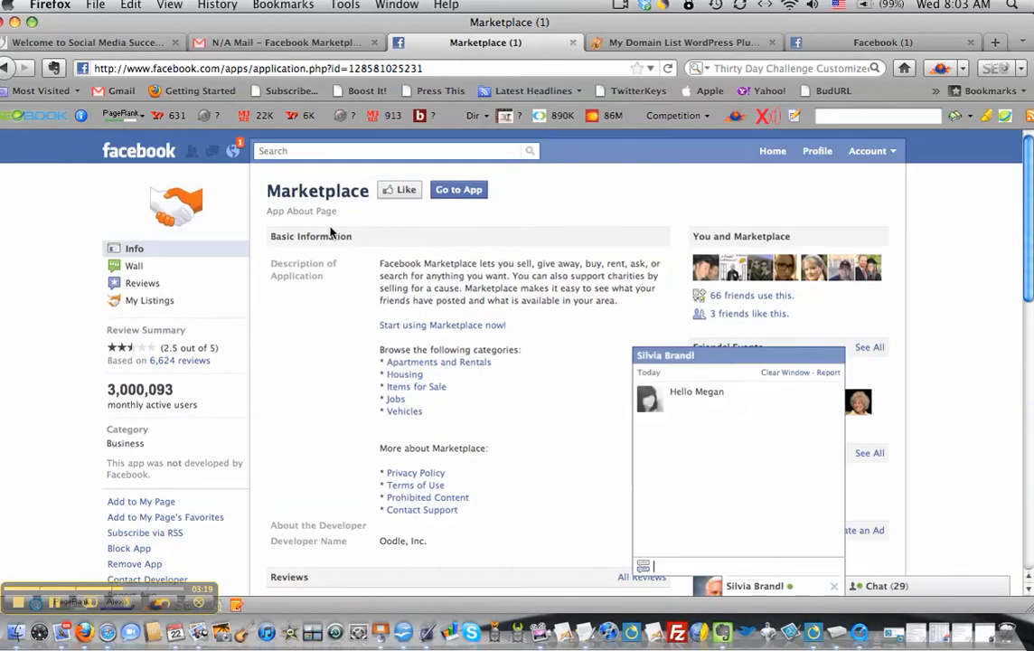
- Return to the Oodle account profile's Connect to Facebook section
scroll("down", 3)
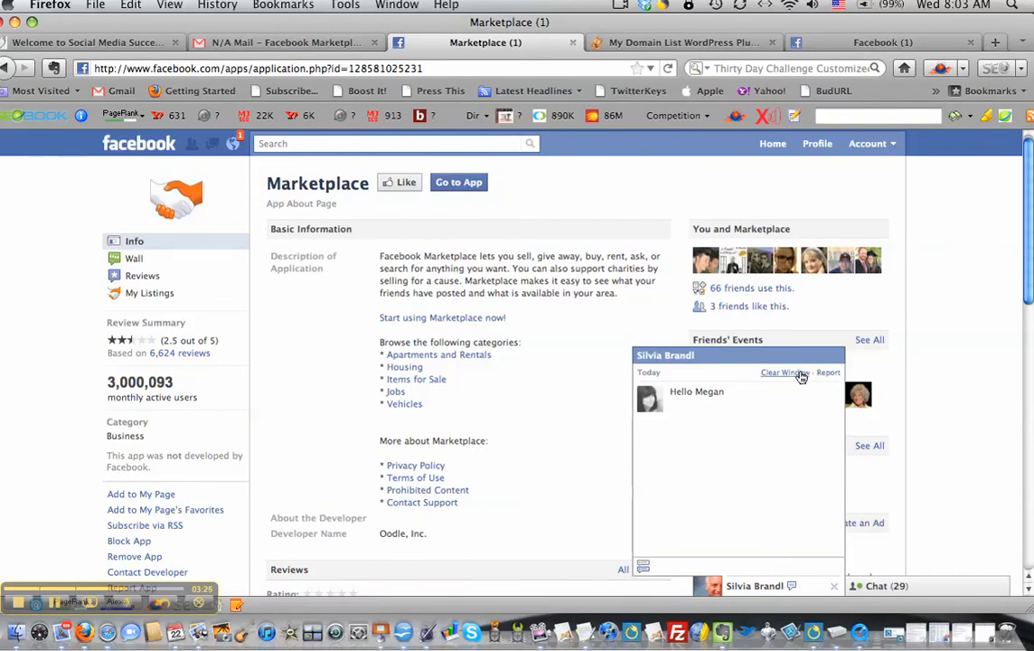
left_click(781, 373)
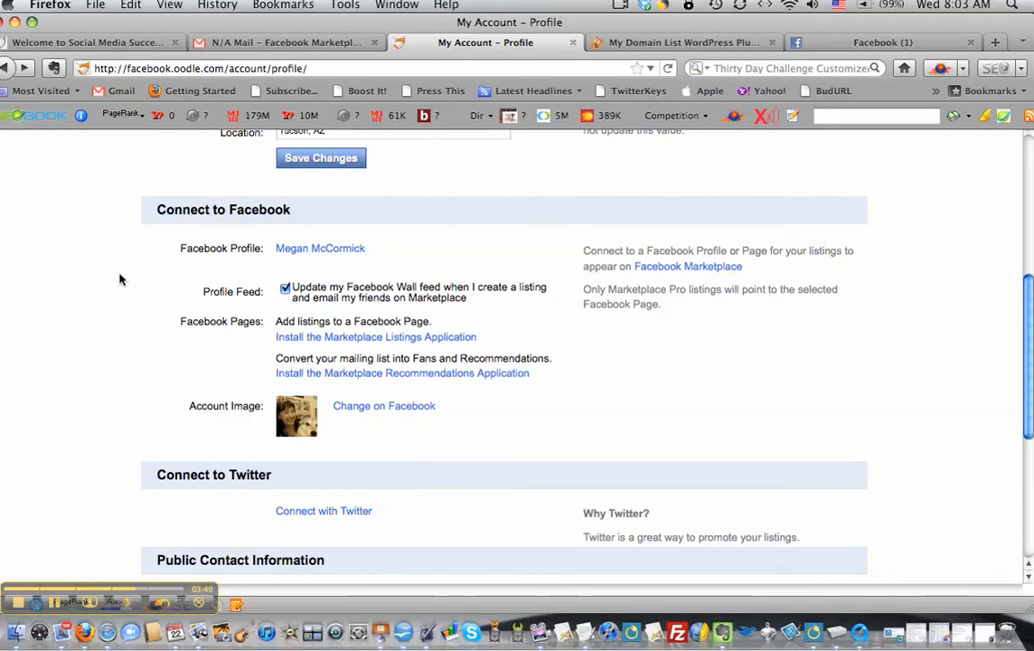
- Enter Social Signals Media LLC as the business name under Public Contact Information
scroll("down", 3)
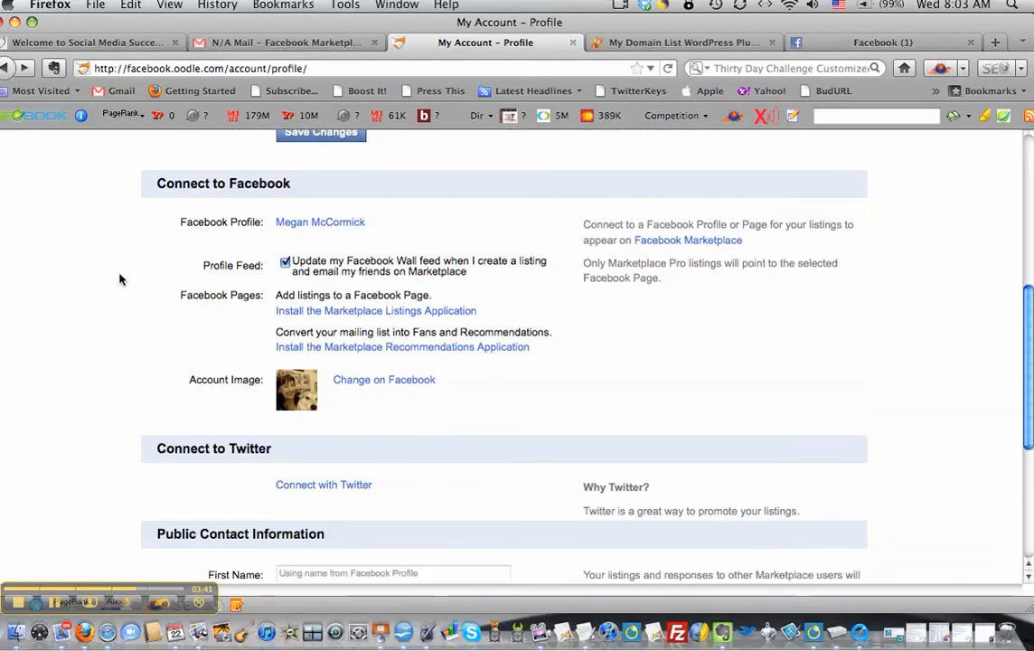
scroll("down", 3)
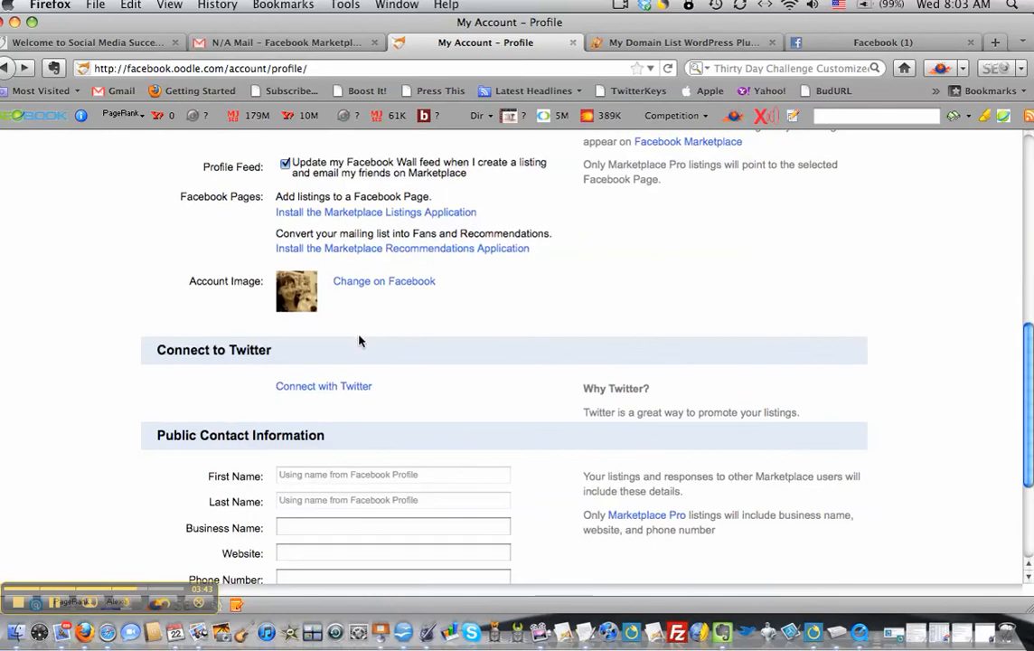
mouse_move(324, 387)
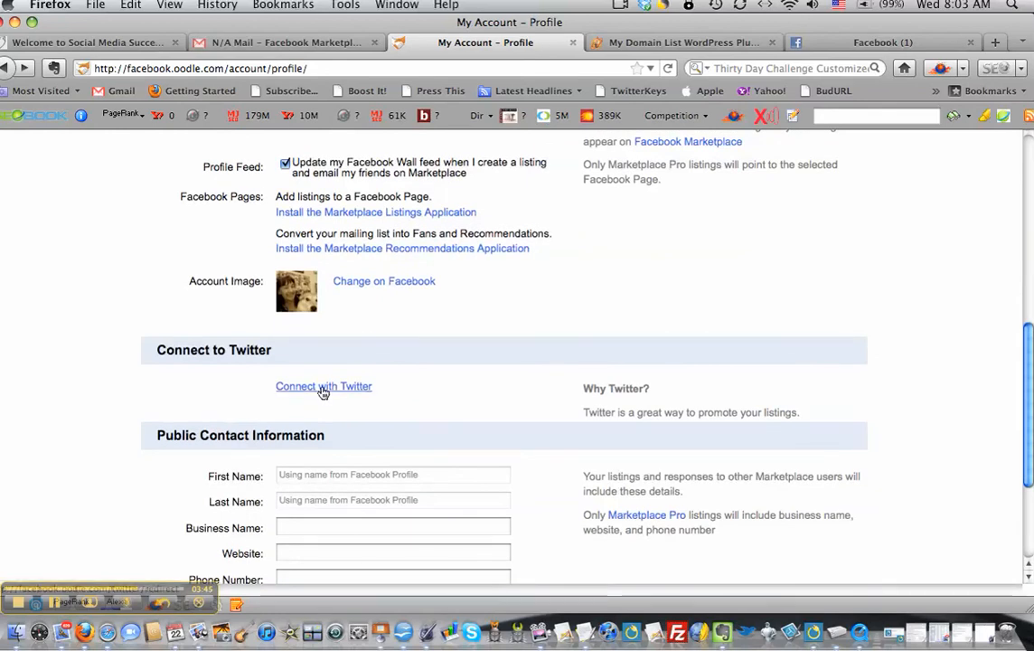
scroll("down", 3)
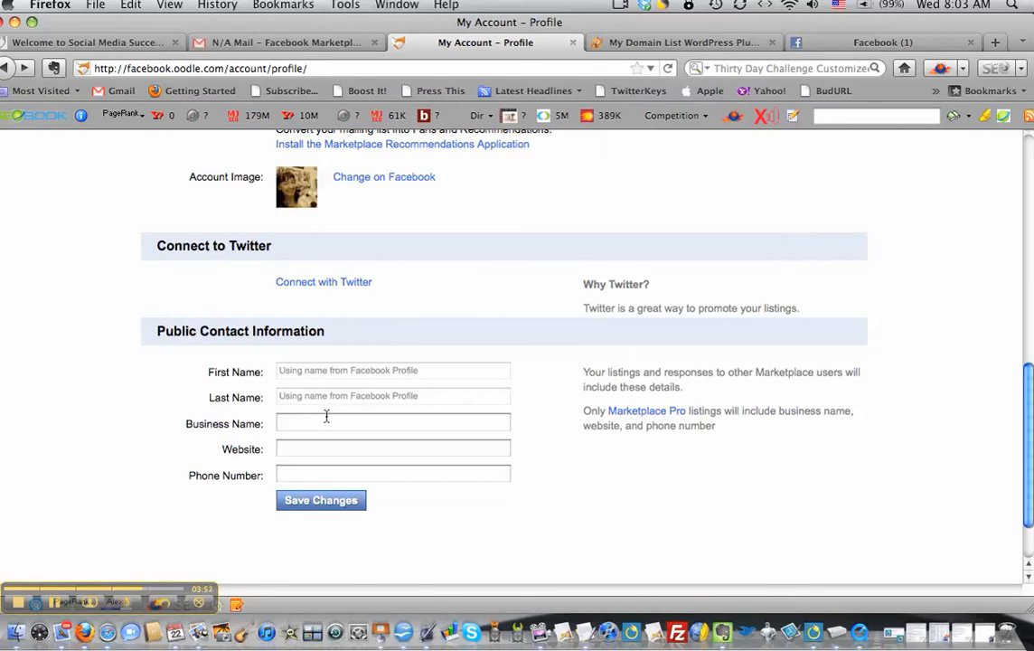
type("Soci")
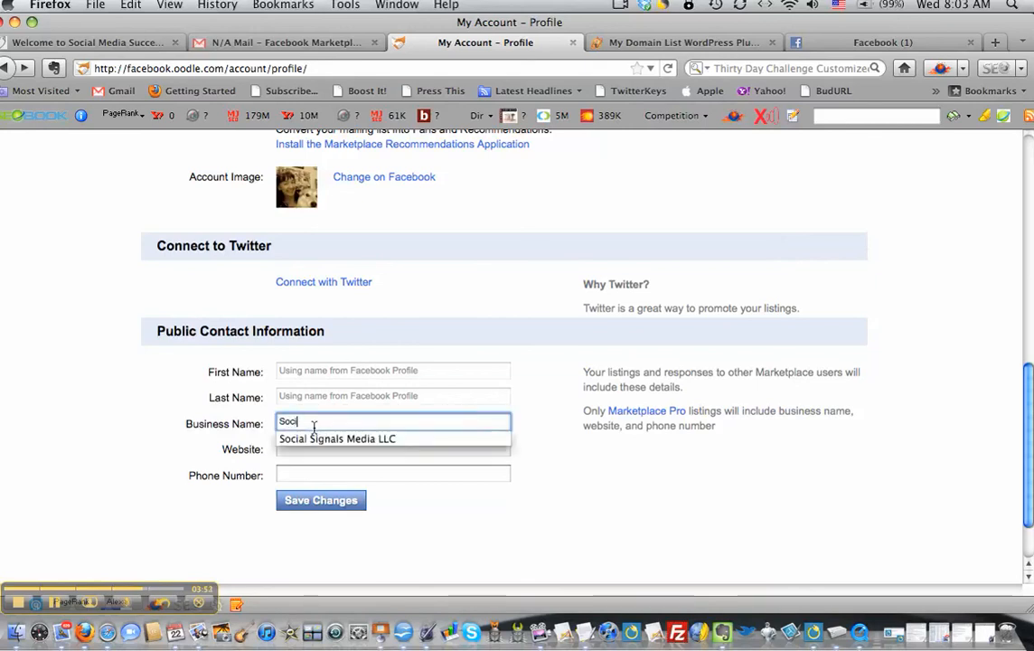
left_click(336, 439)
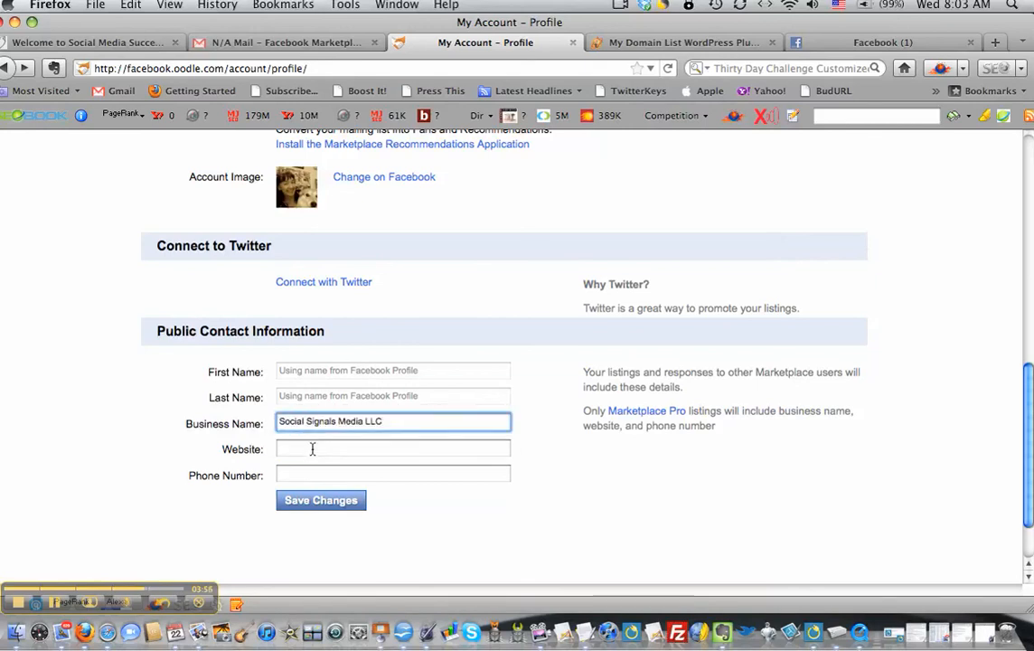
- Begin the Website field with 'http' and 'msg' in the contact information
type("http://")
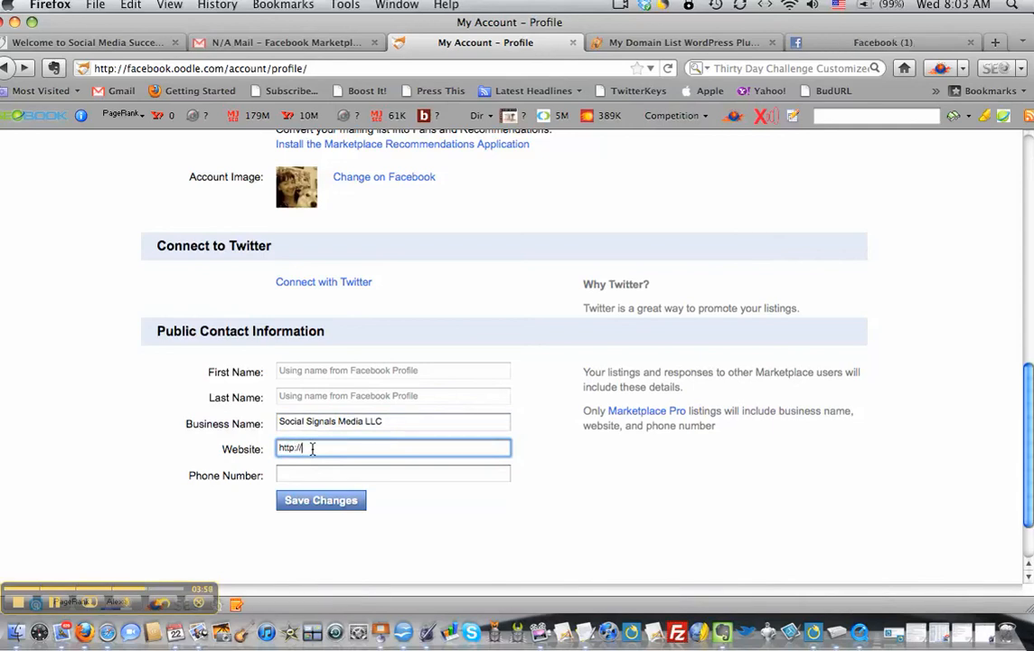
type("msg")
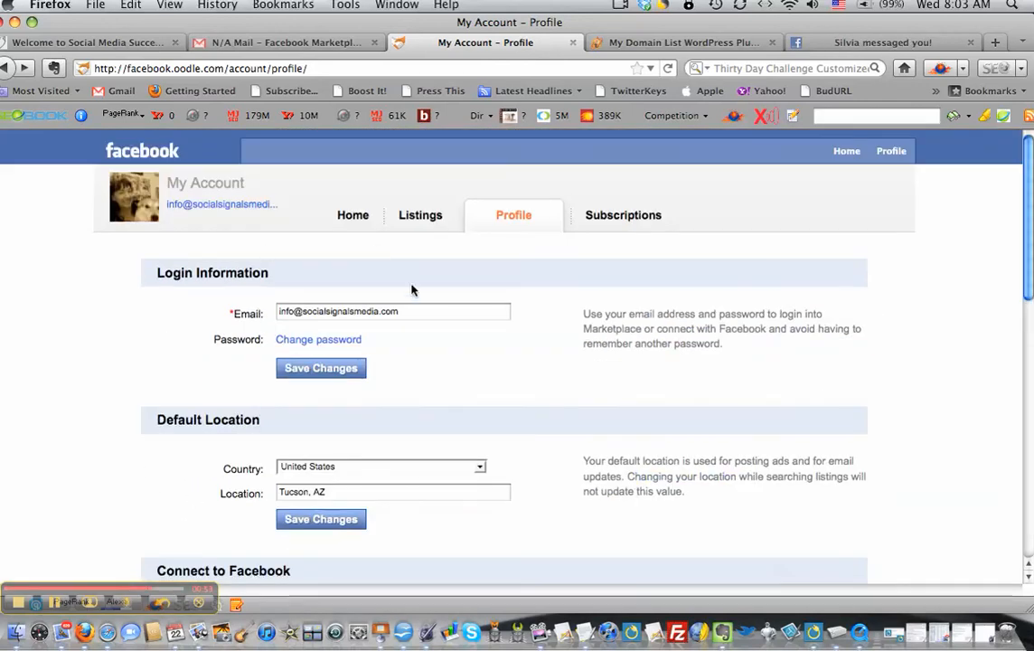
mouse_move(141, 369)
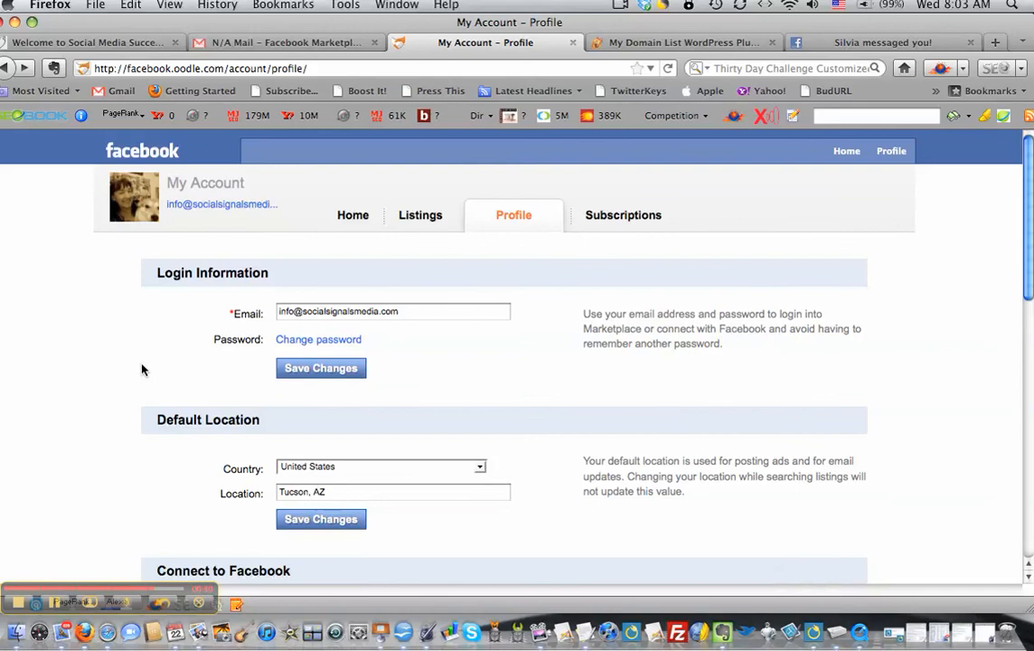
scroll("down", 3)
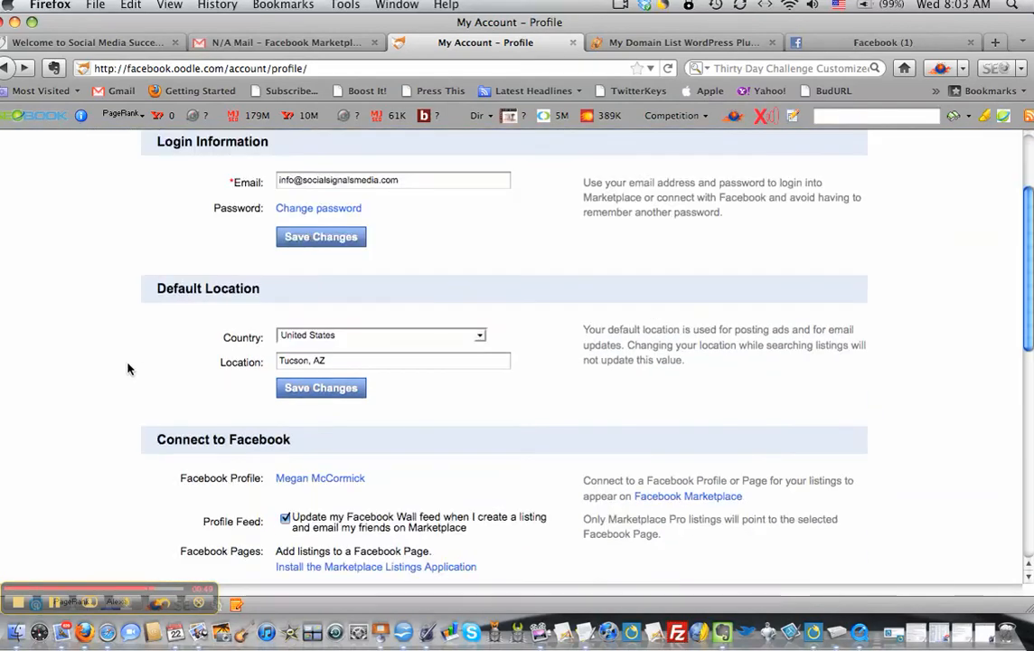